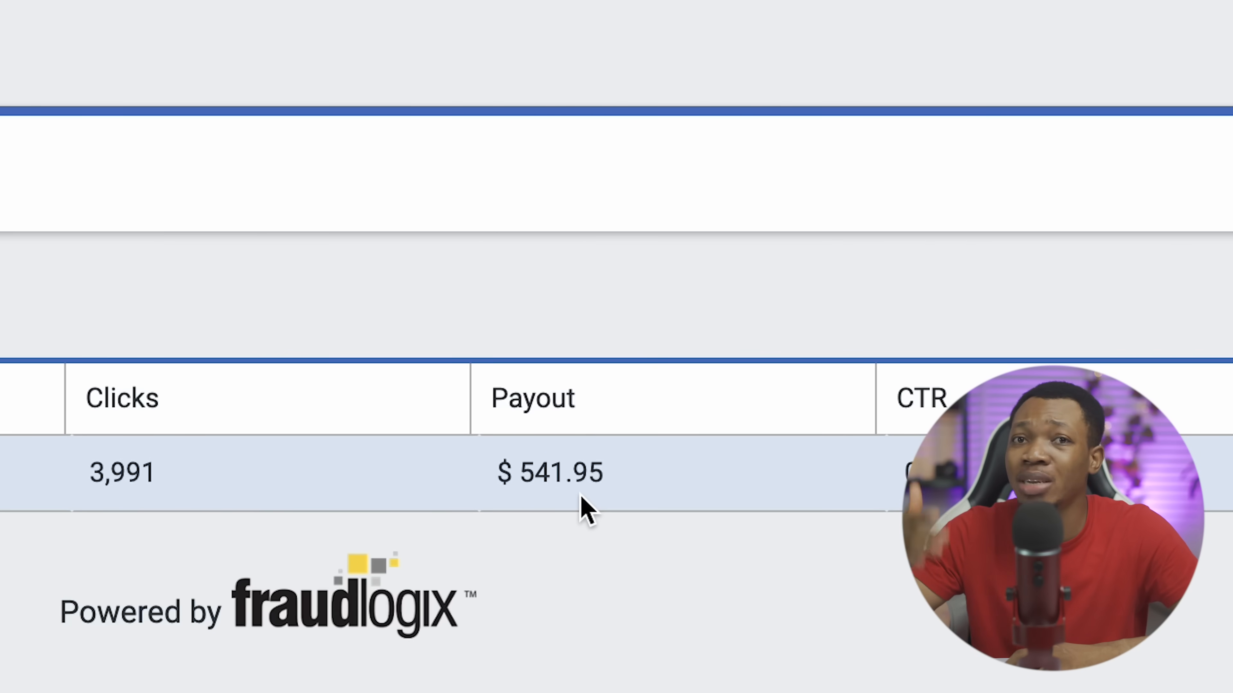
{"action": "mouse_move", "coordinate": [533, 504]}
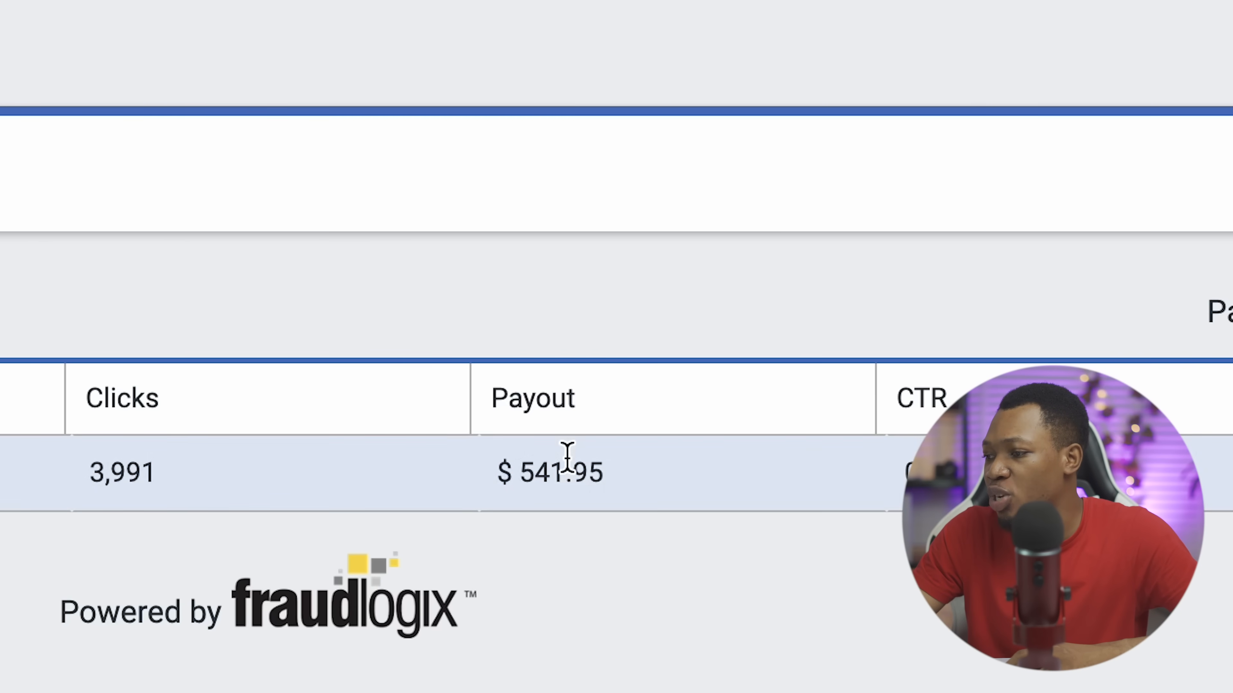
Browse down the RentACyberFriend site toward the footer links
{"action": "double_click", "coordinate": [552, 474]}
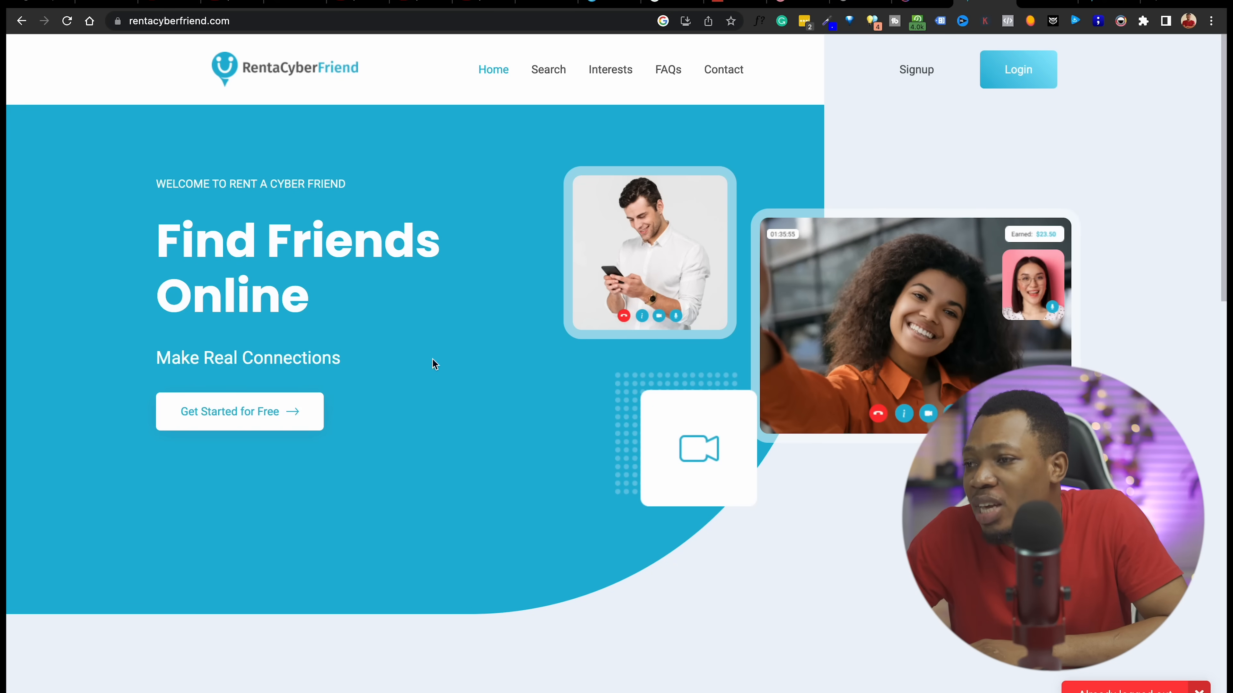
{"action": "scroll", "scroll_direction": "down", "scroll_amount": 3}
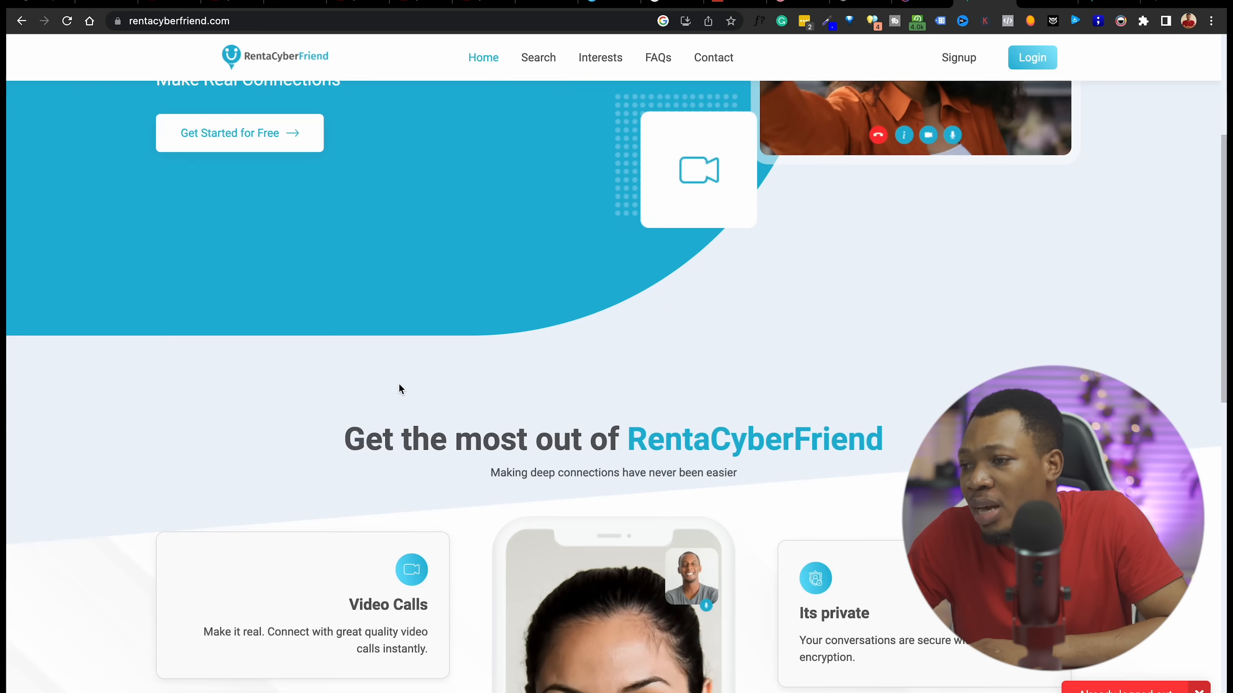
{"action": "scroll", "scroll_direction": "down", "scroll_amount": 3}
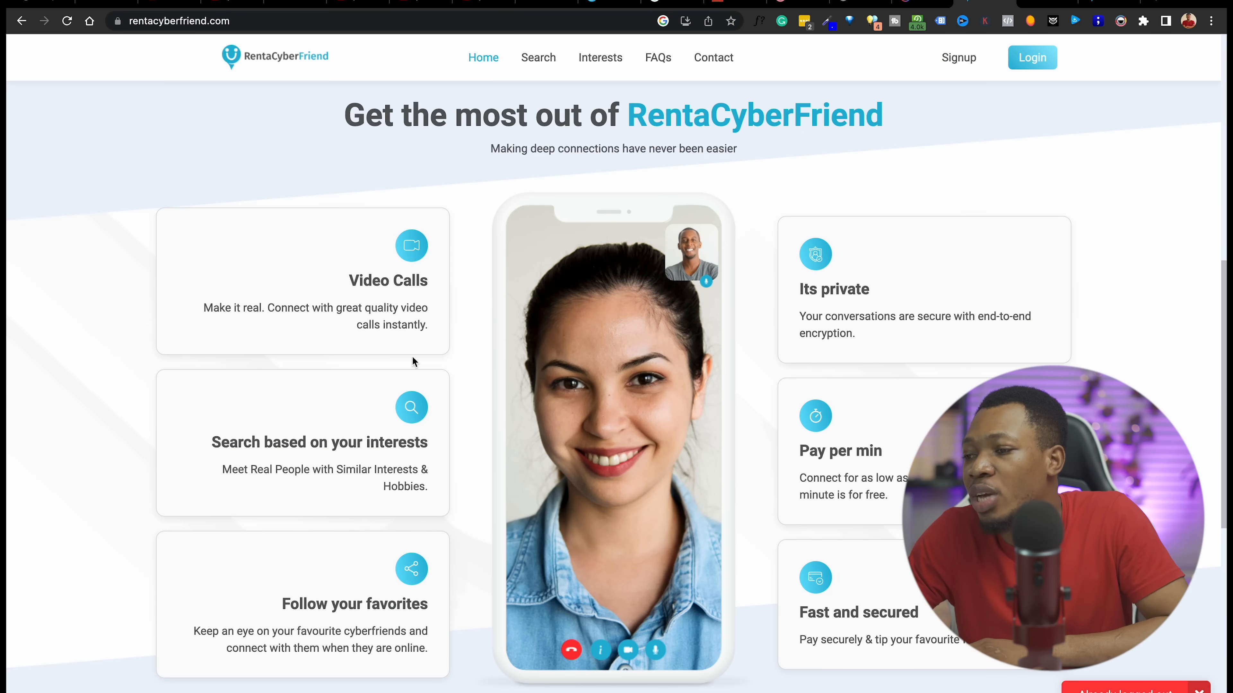
{"action": "mouse_move", "coordinate": [904, 394]}
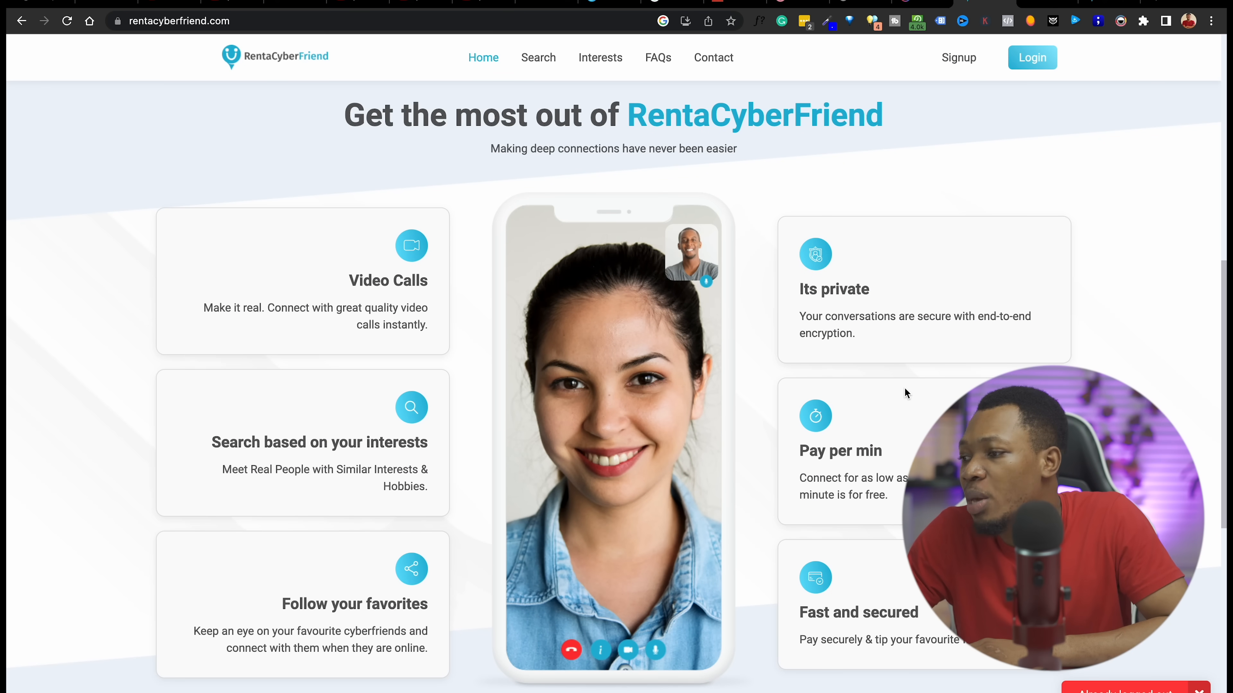
{"action": "double_click", "coordinate": [841, 452]}
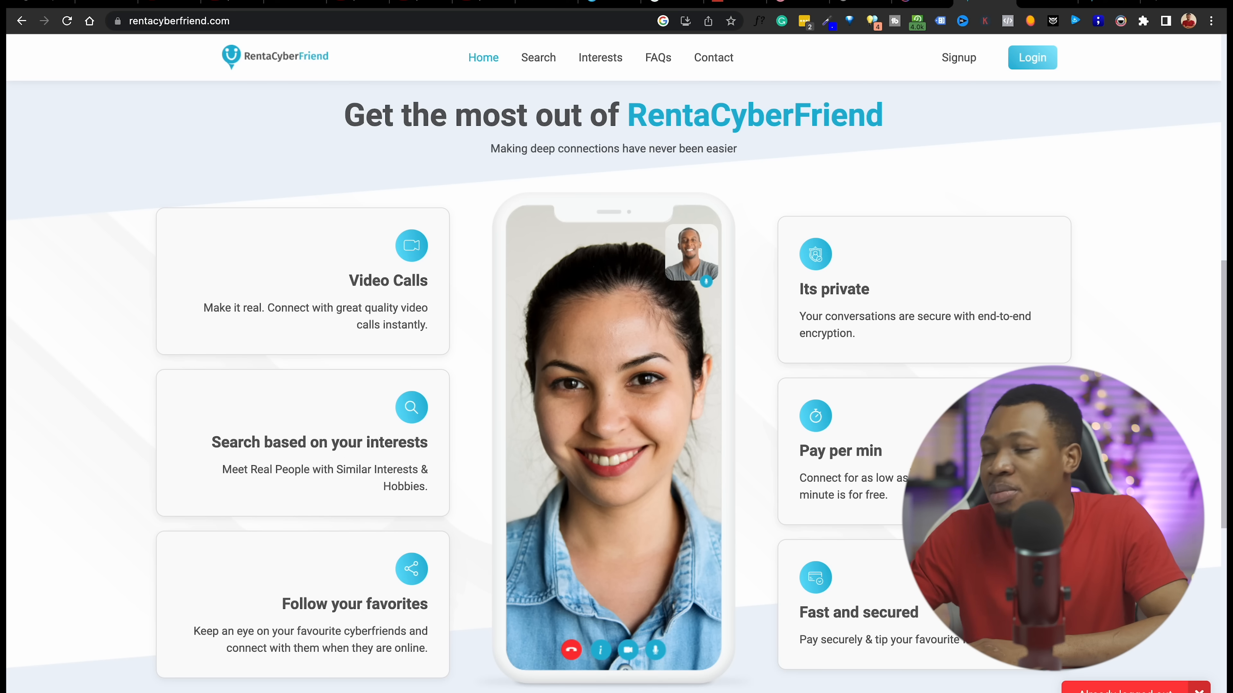
{"action": "scroll", "scroll_direction": "down", "scroll_amount": 3}
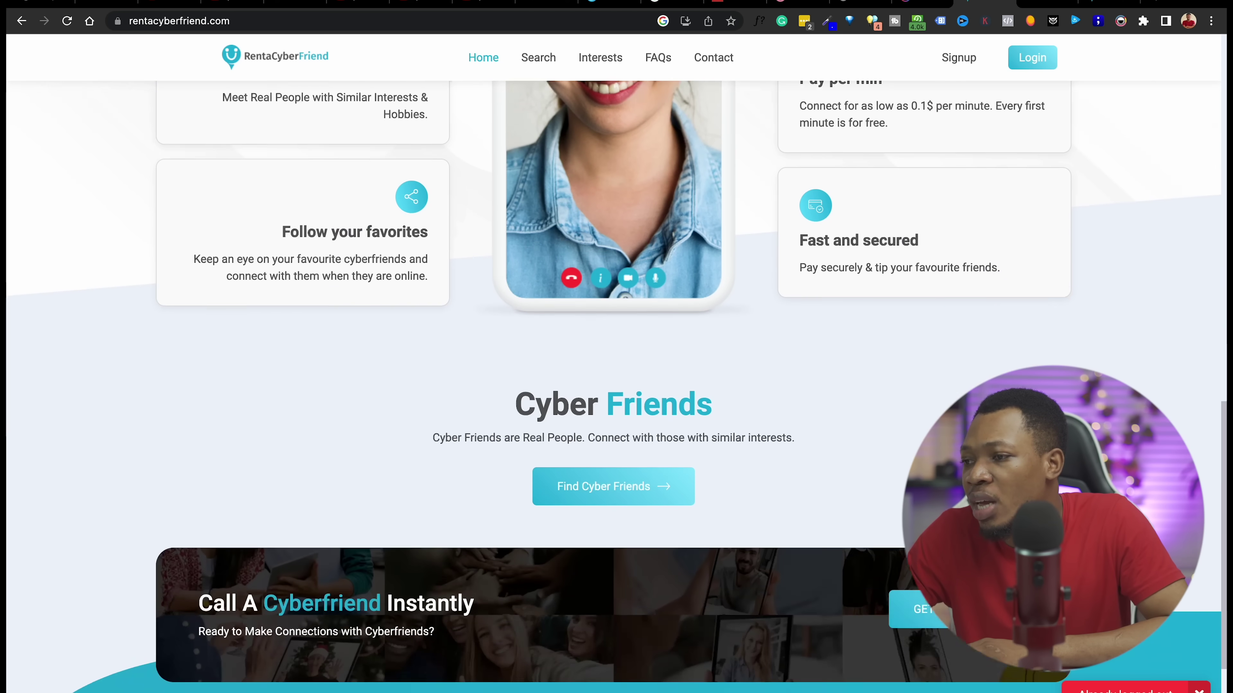
{"action": "scroll", "scroll_direction": "down", "scroll_amount": 3}
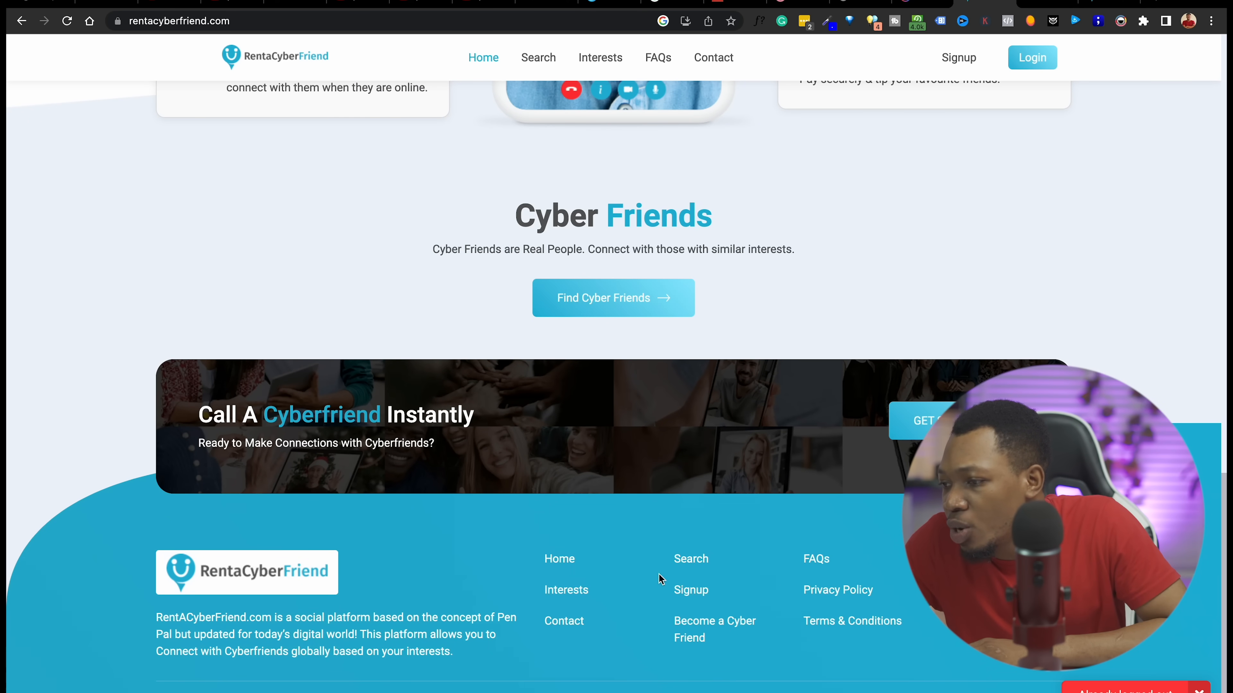
{"action": "mouse_move", "coordinate": [687, 620]}
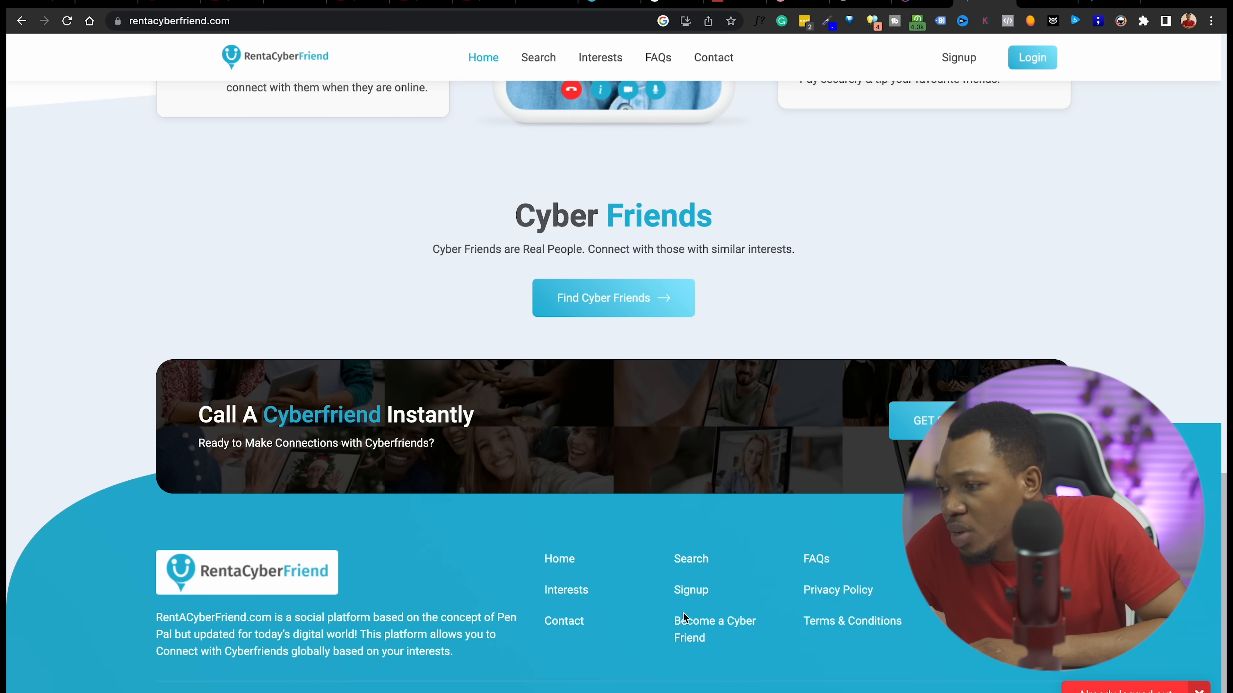
Reach the Become a Cyber Friend page with its welcome and Earn From Anywhere sections
{"action": "left_click", "coordinate": [715, 621]}
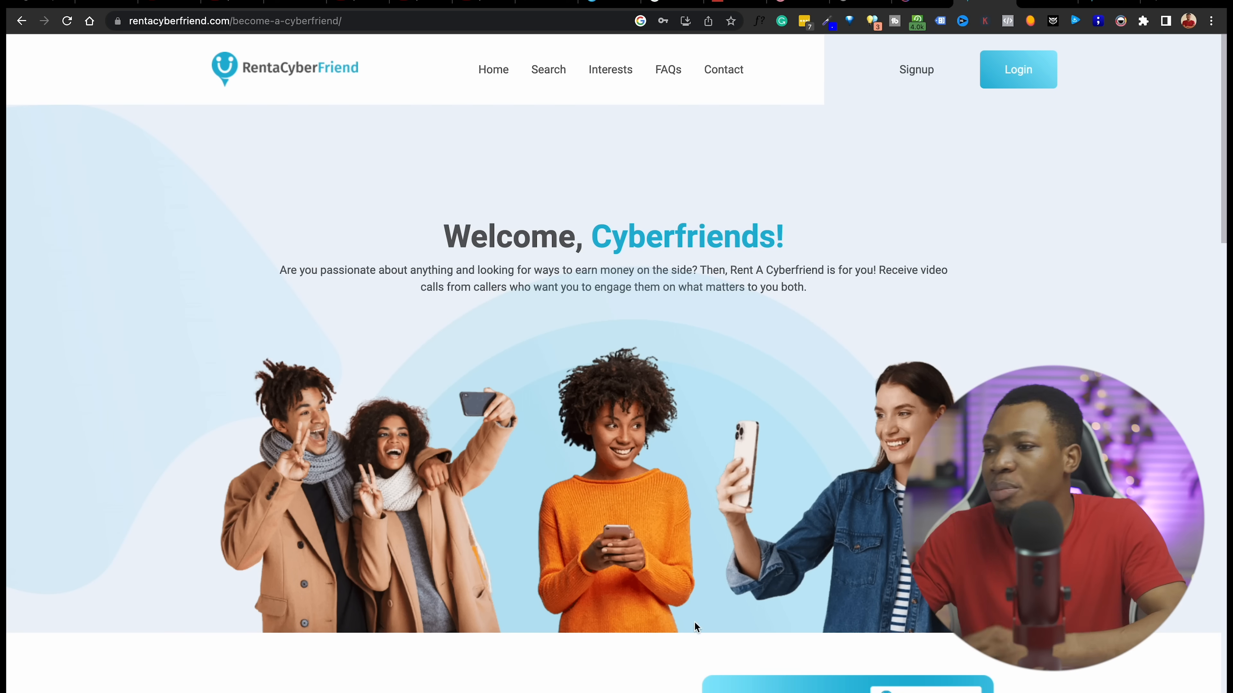
{"action": "scroll", "scroll_direction": "down", "scroll_amount": 3}
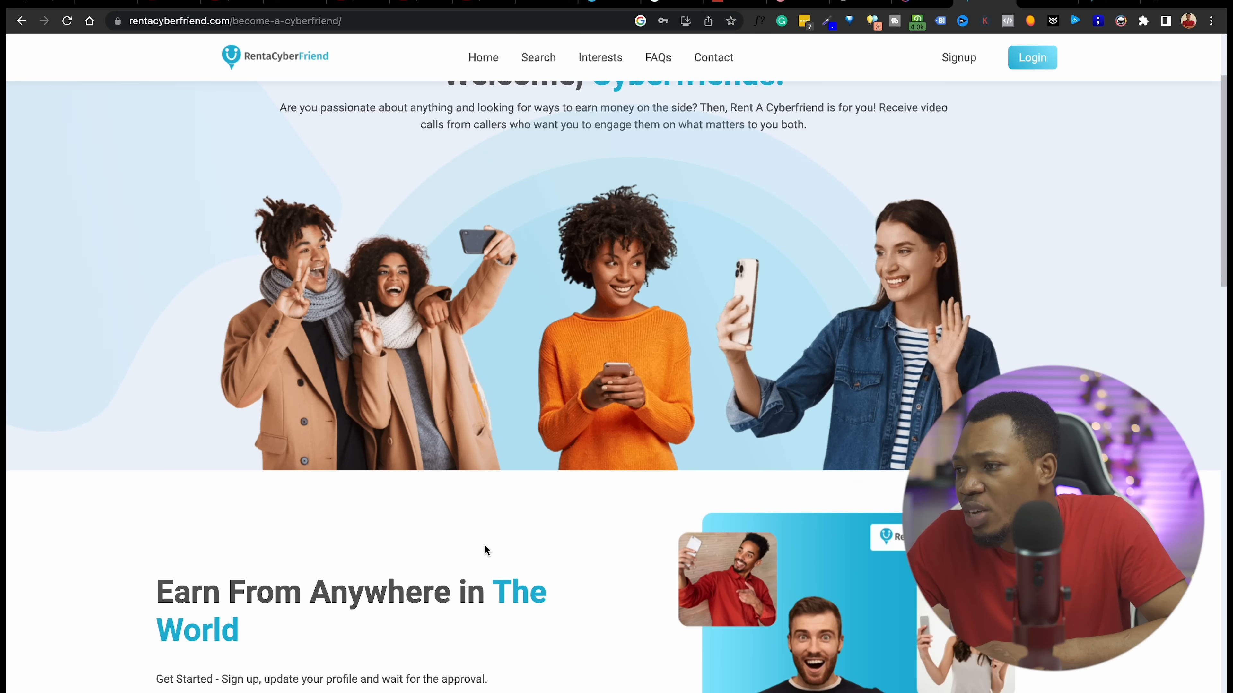
{"action": "scroll", "scroll_direction": "up", "scroll_amount": 3}
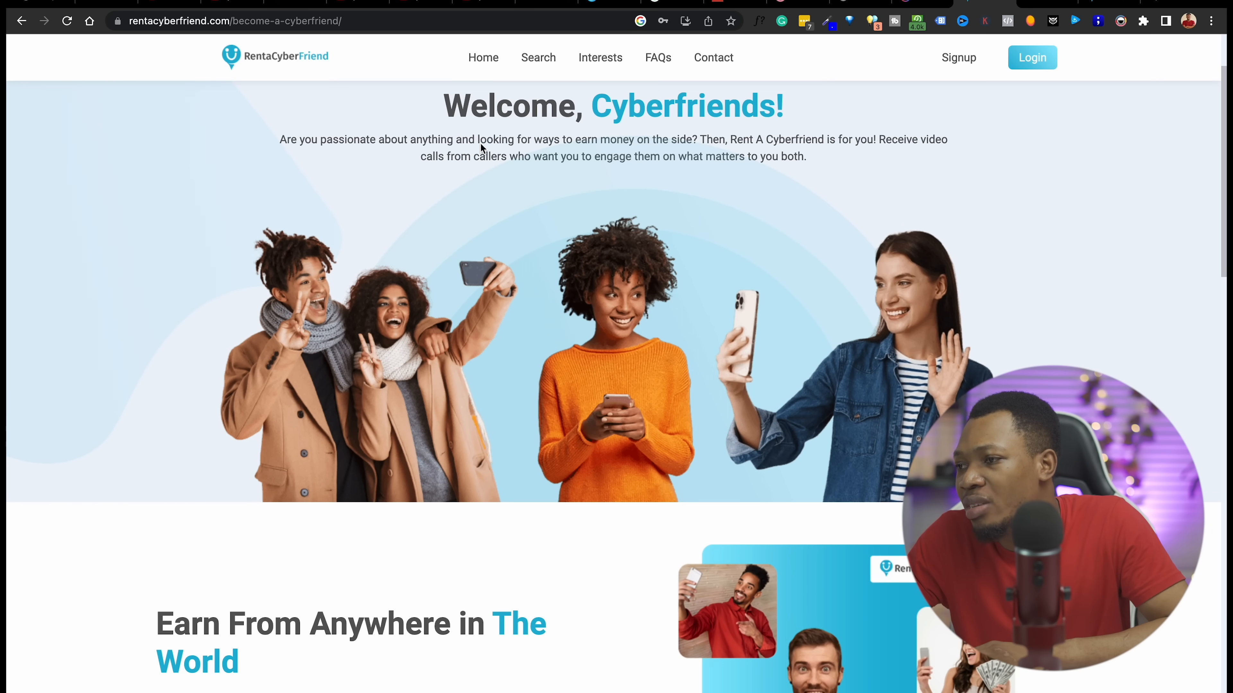
{"action": "mouse_move", "coordinate": [640, 147]}
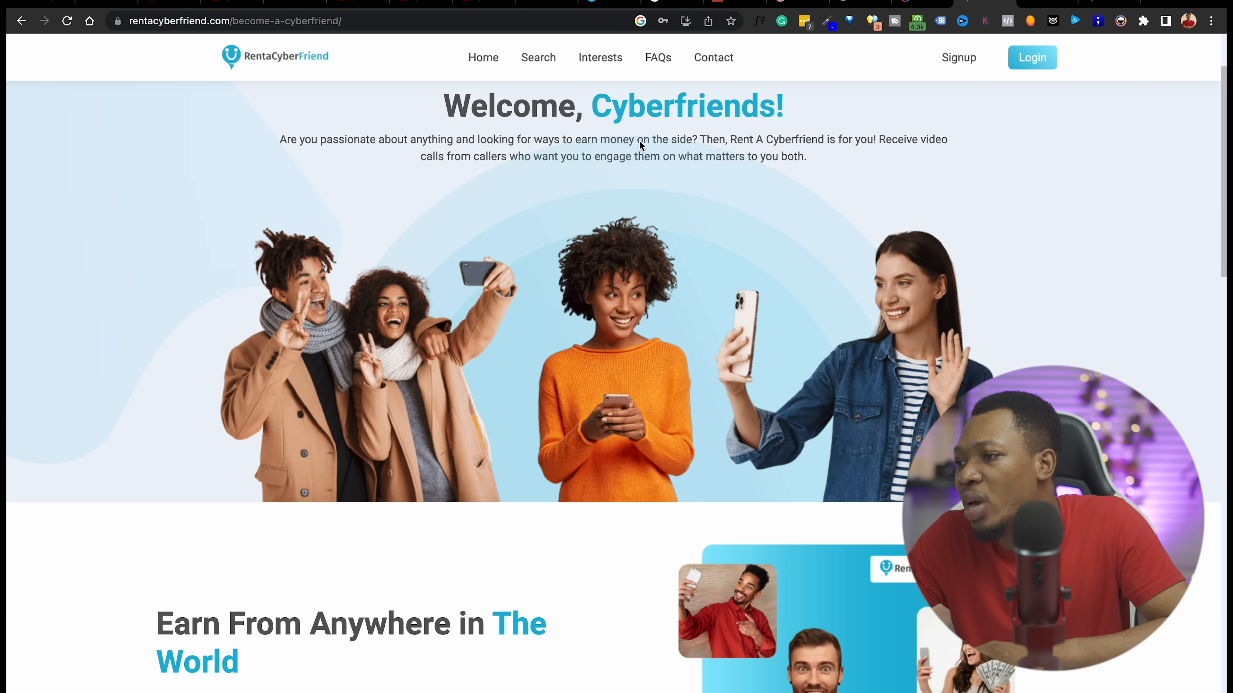
{"action": "mouse_move", "coordinate": [840, 149]}
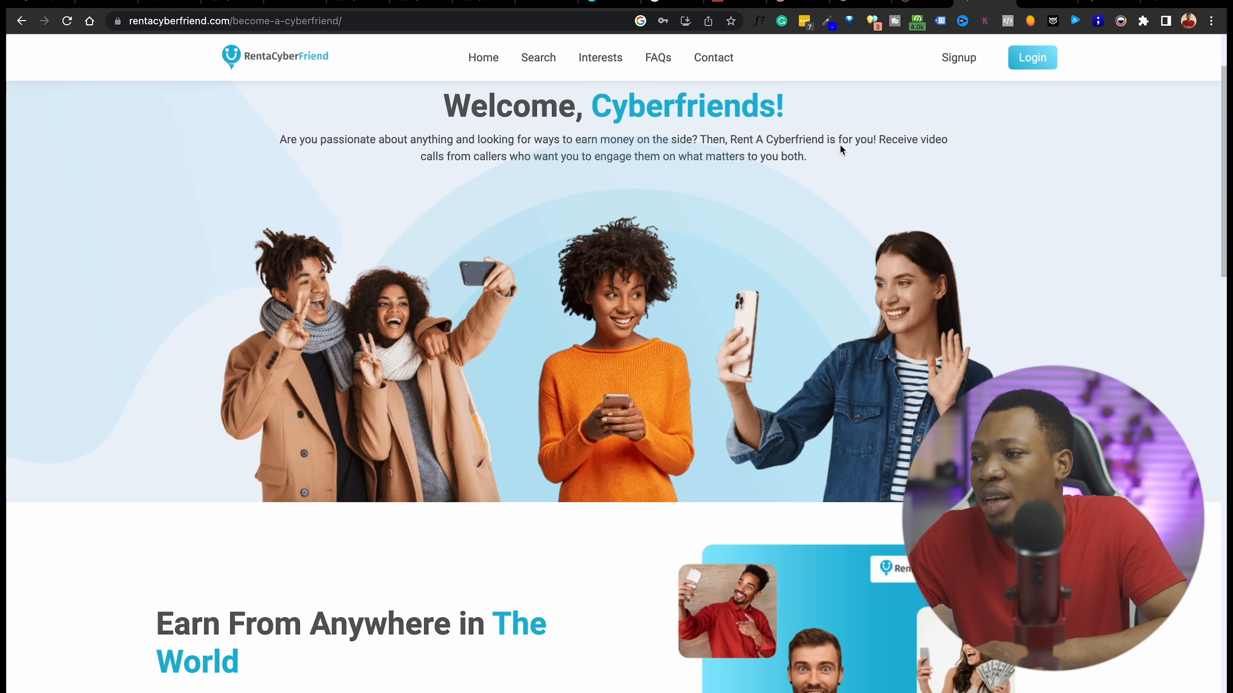
{"action": "mouse_move", "coordinate": [792, 162]}
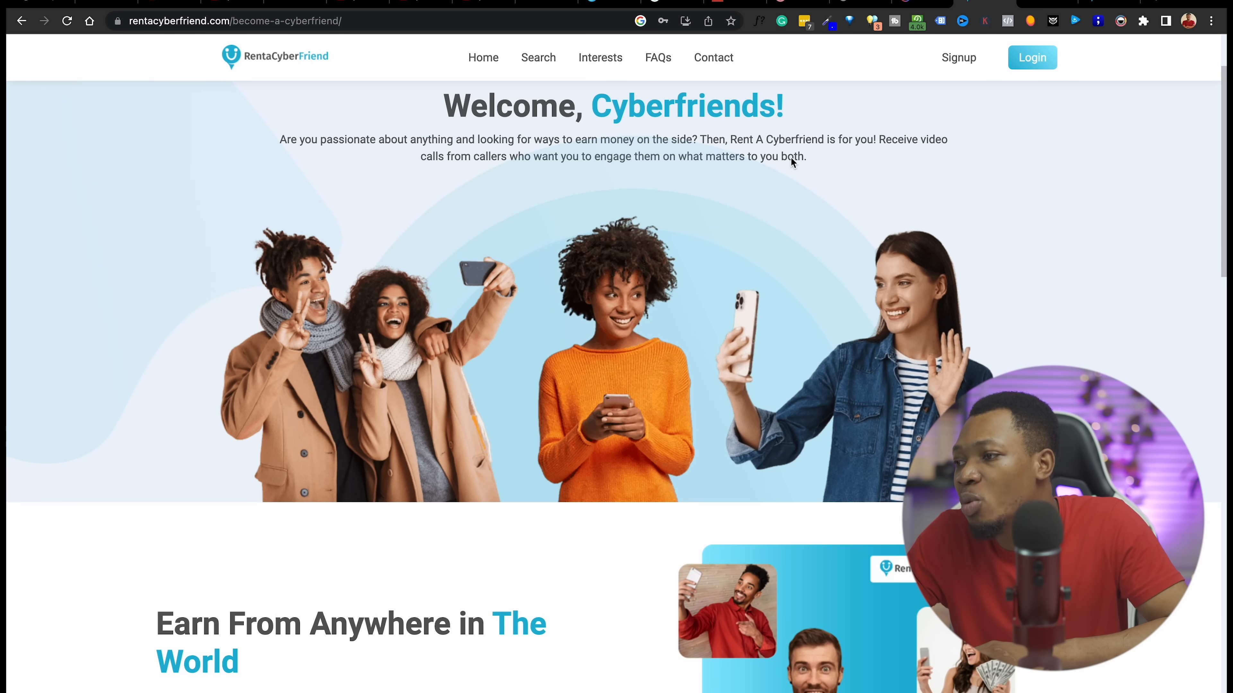
{"action": "mouse_move", "coordinate": [770, 169]}
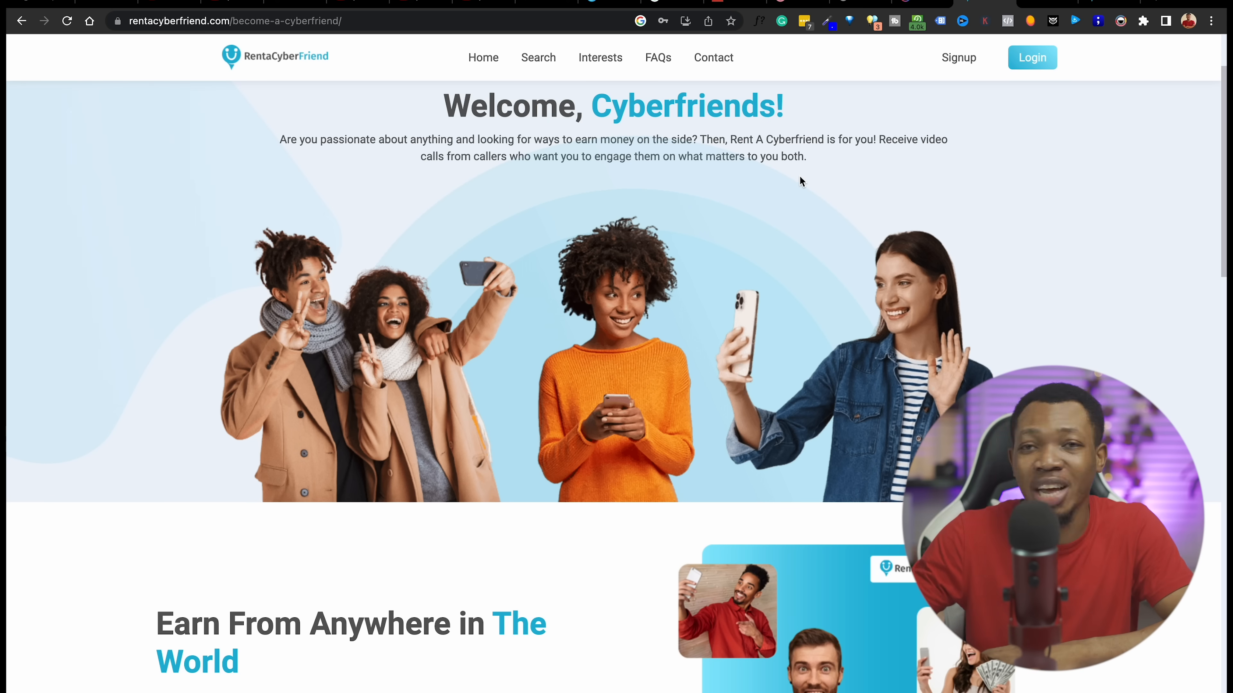
{"action": "scroll", "scroll_direction": "down", "scroll_amount": 3}
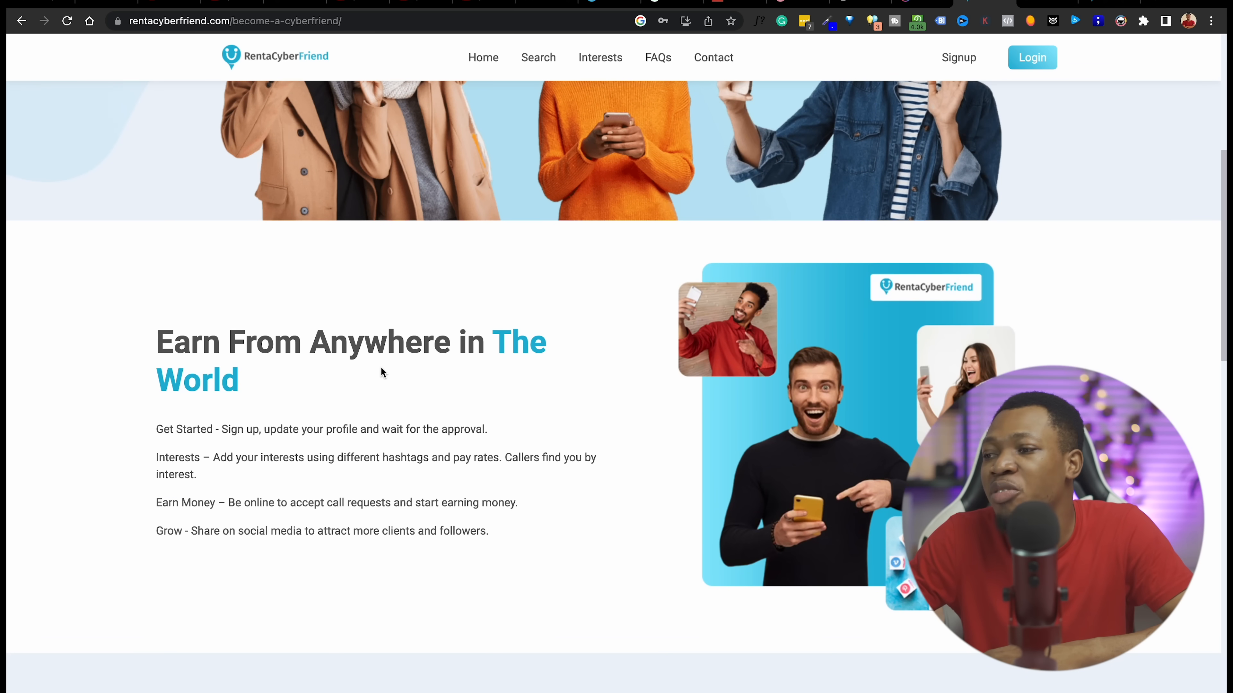
{"action": "scroll", "scroll_direction": "down", "scroll_amount": 3}
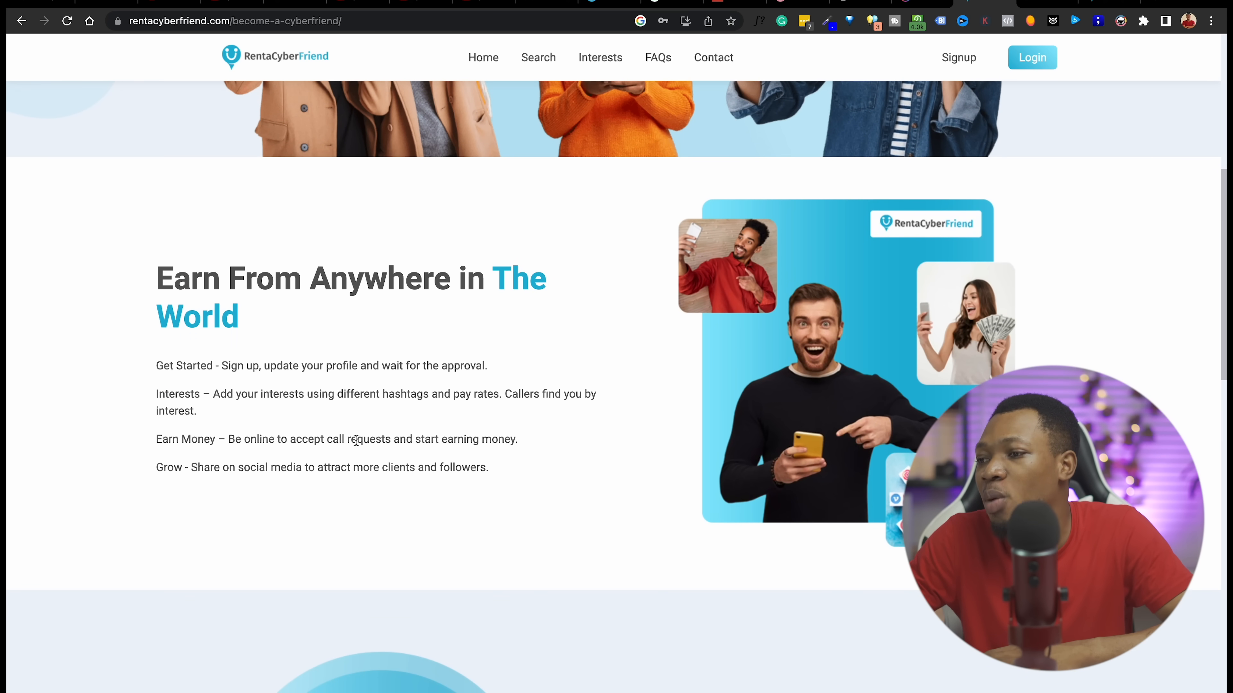
{"action": "scroll", "scroll_direction": "down", "scroll_amount": 3}
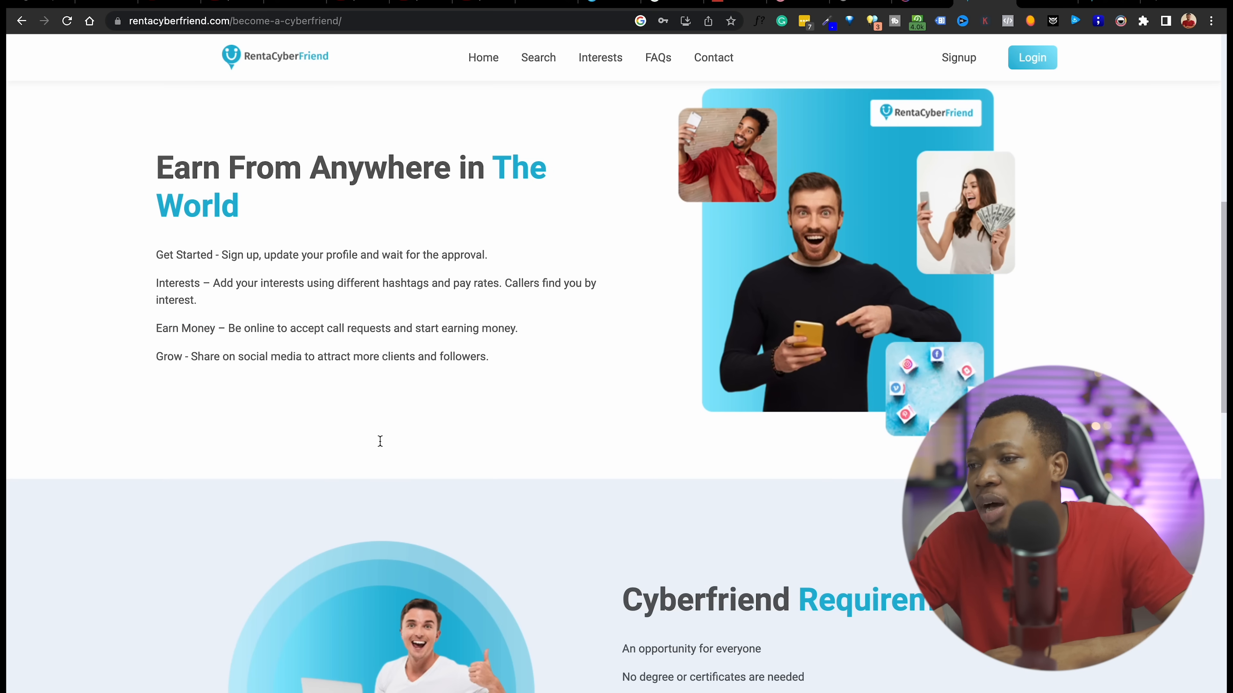
{"action": "scroll", "scroll_direction": "down", "scroll_amount": 3}
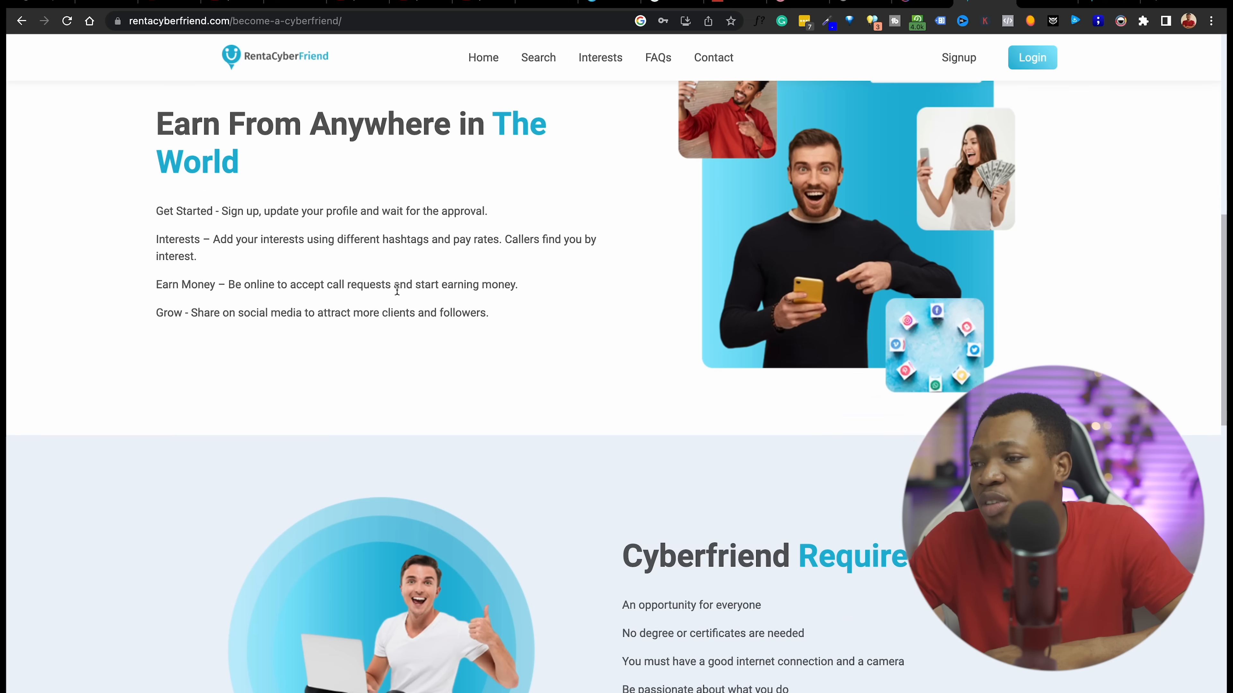
{"action": "scroll", "scroll_direction": "down", "scroll_amount": 3}
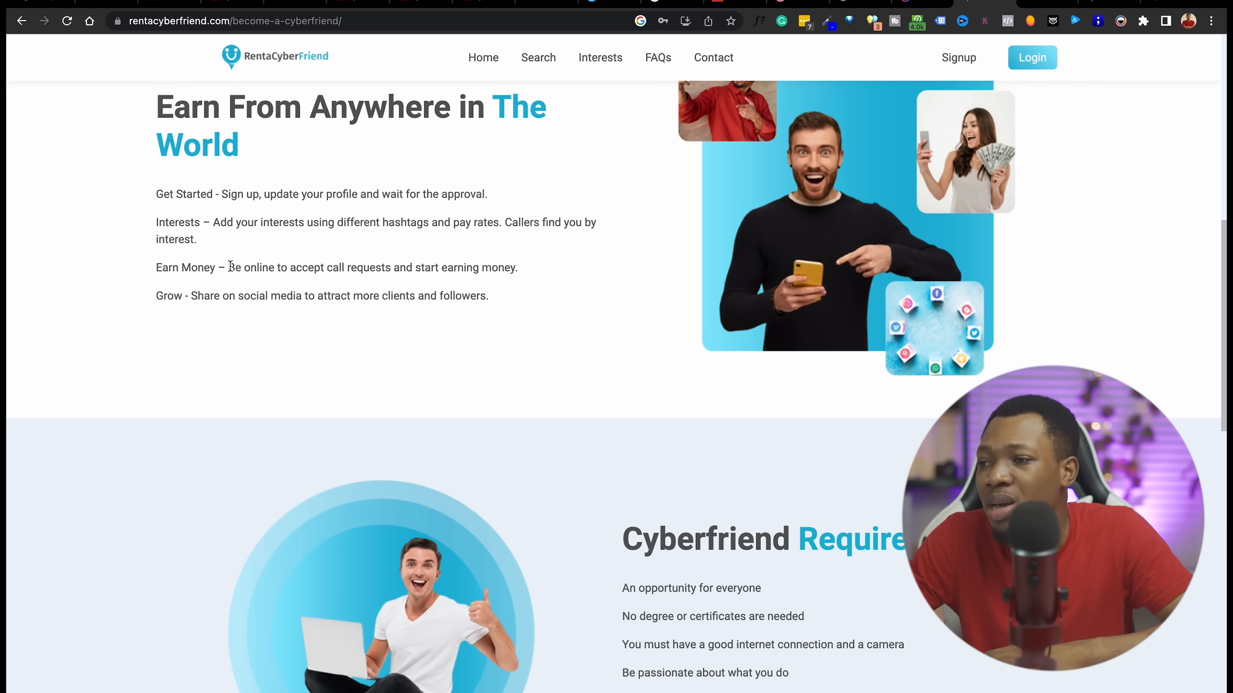
{"action": "left_click_drag", "start_coordinate": [229, 267], "coordinate": [489, 267]}
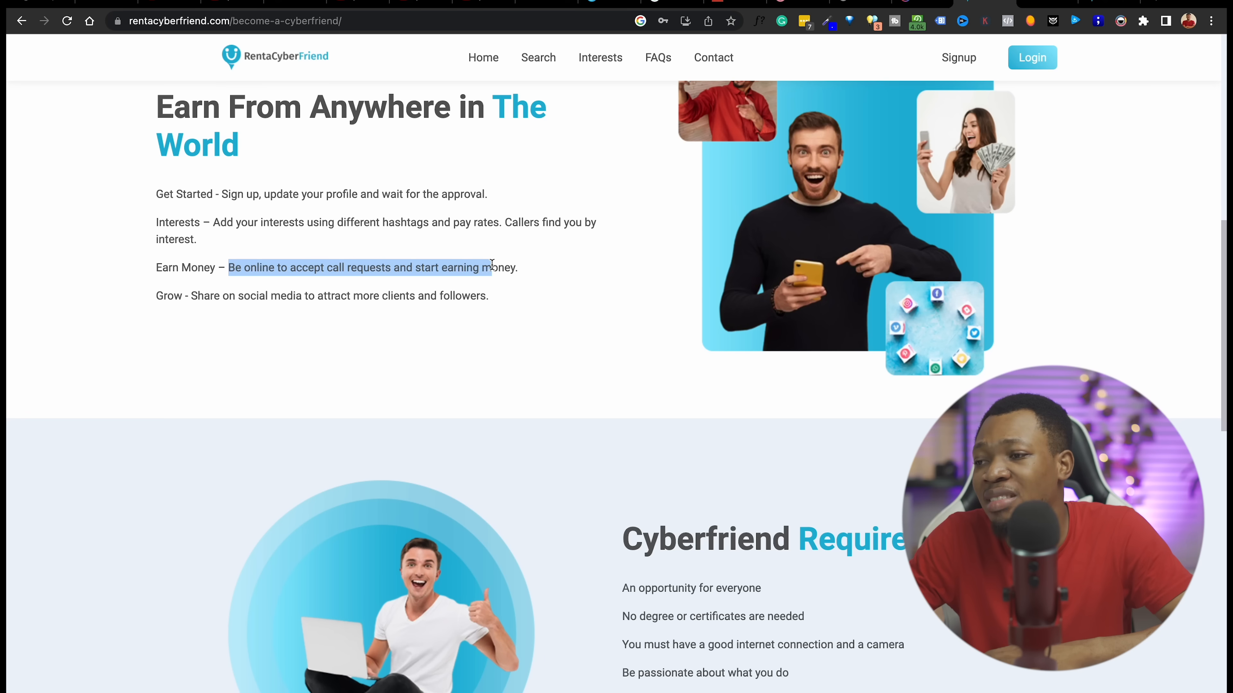
{"action": "scroll", "scroll_direction": "down", "scroll_amount": 3}
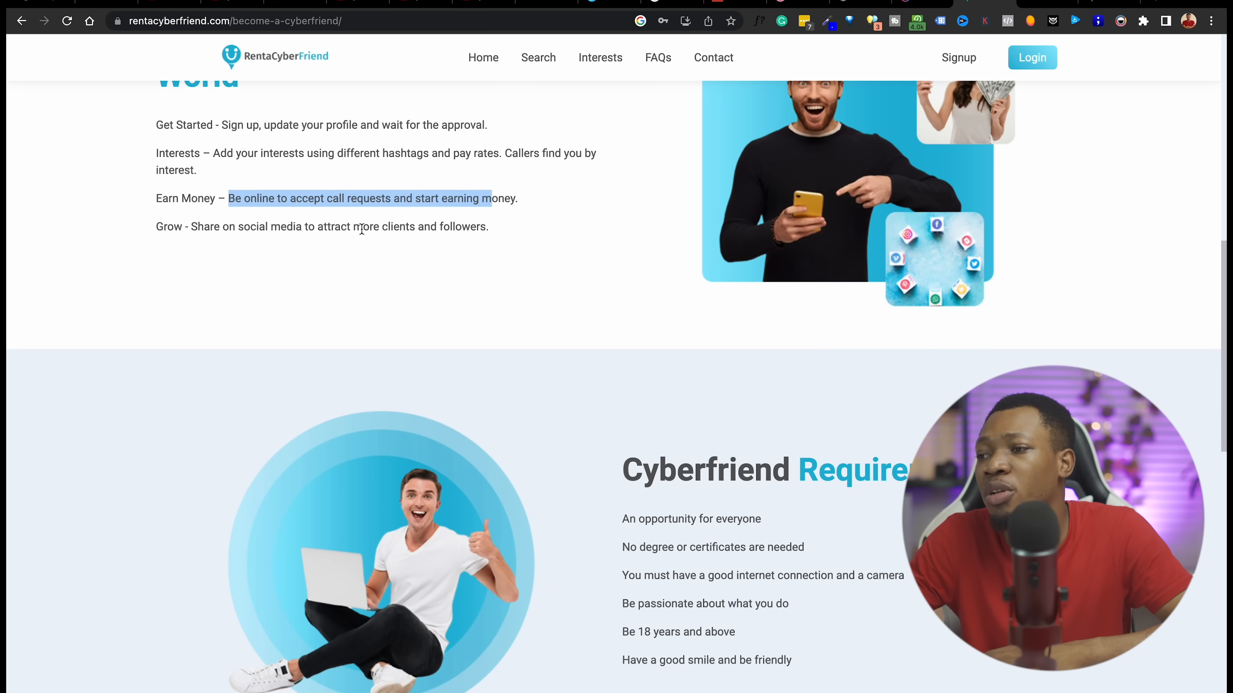
{"action": "scroll", "scroll_direction": "down", "scroll_amount": 3}
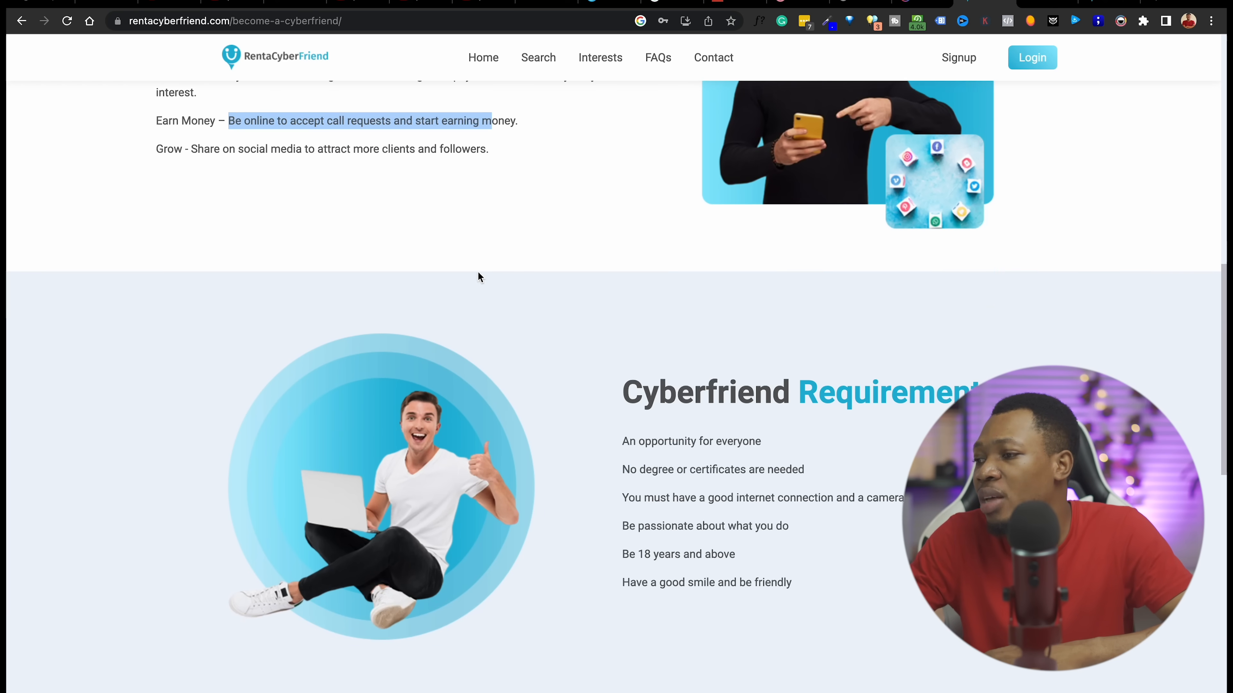
{"action": "scroll", "scroll_direction": "down", "scroll_amount": 3}
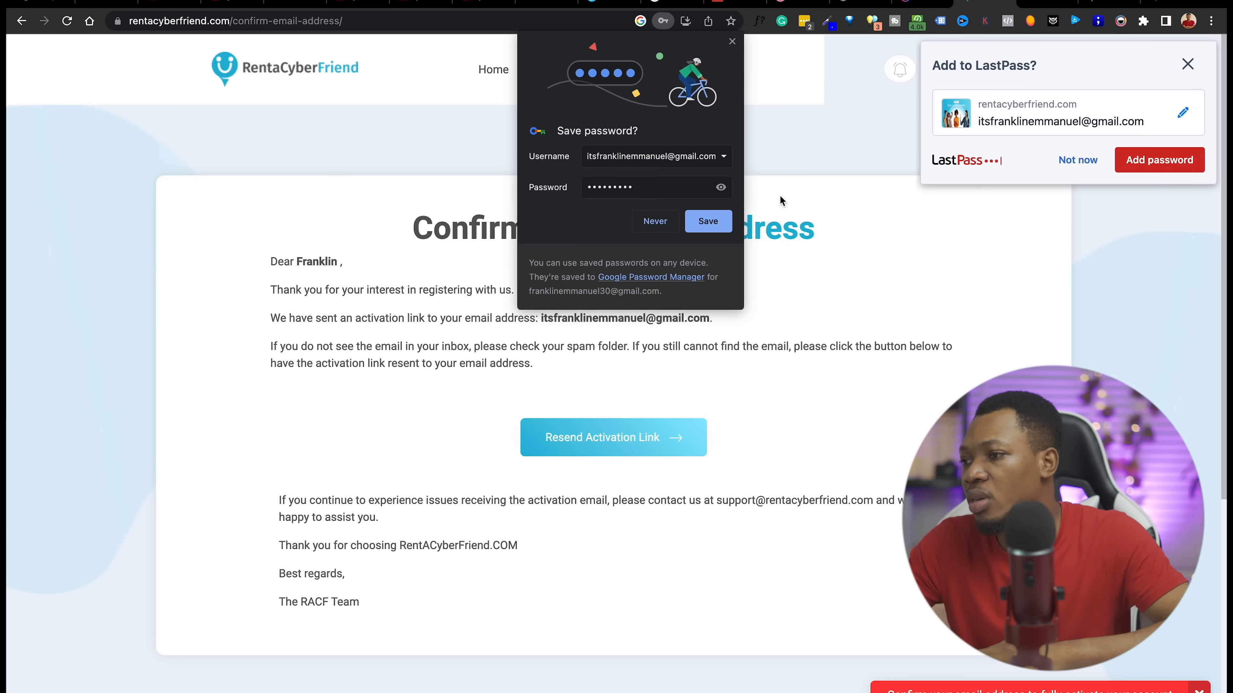
Dismiss the browser's Save password popup after signing up
{"action": "left_click", "coordinate": [1159, 160]}
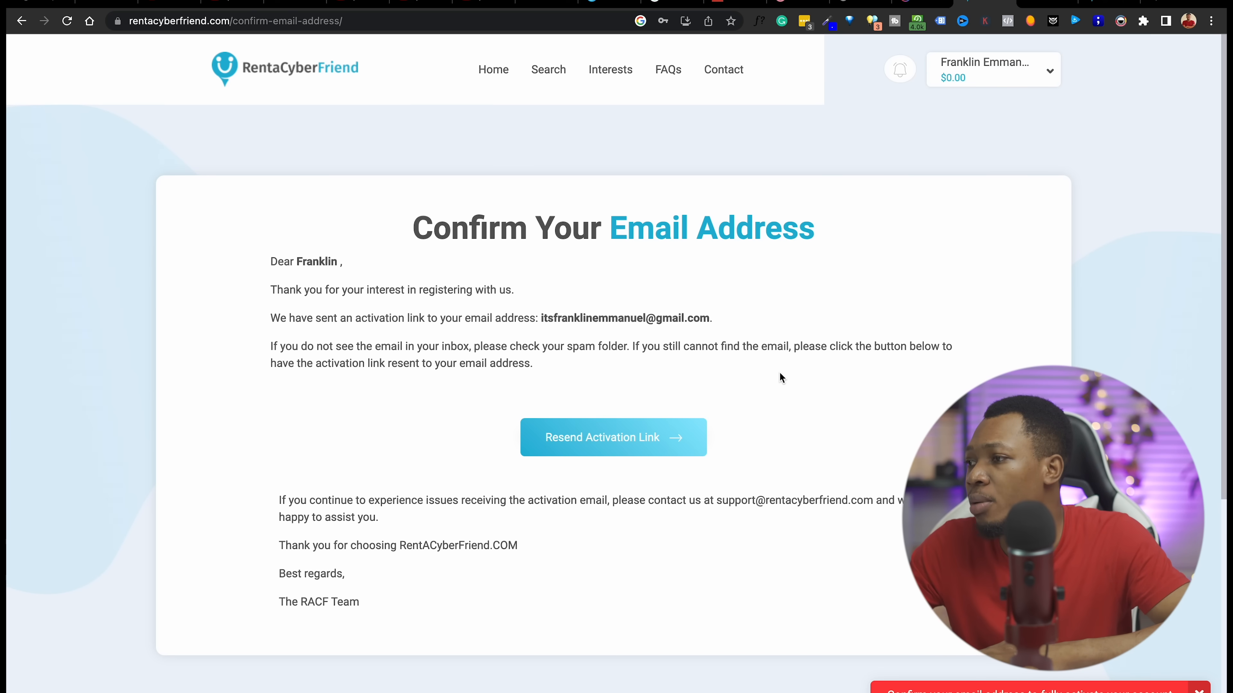
{"action": "mouse_move", "coordinate": [987, 237]}
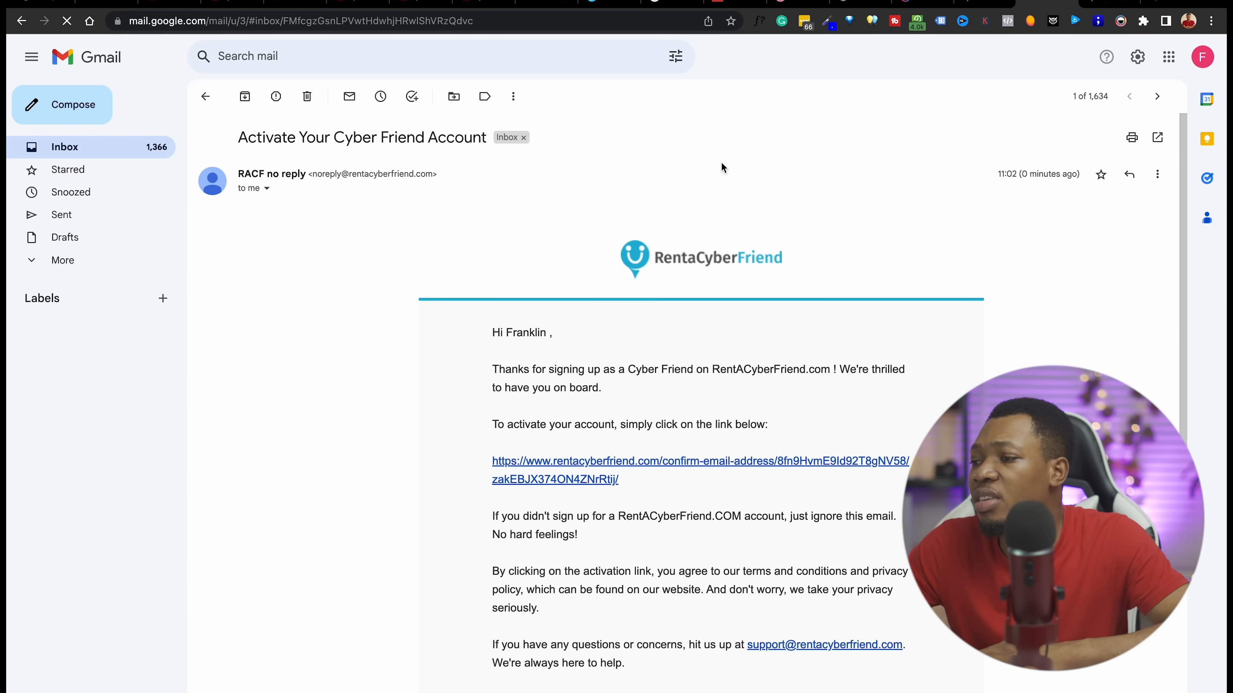
Follow the confirm-email-address link in the RACF activation email
{"action": "left_click", "coordinate": [680, 461]}
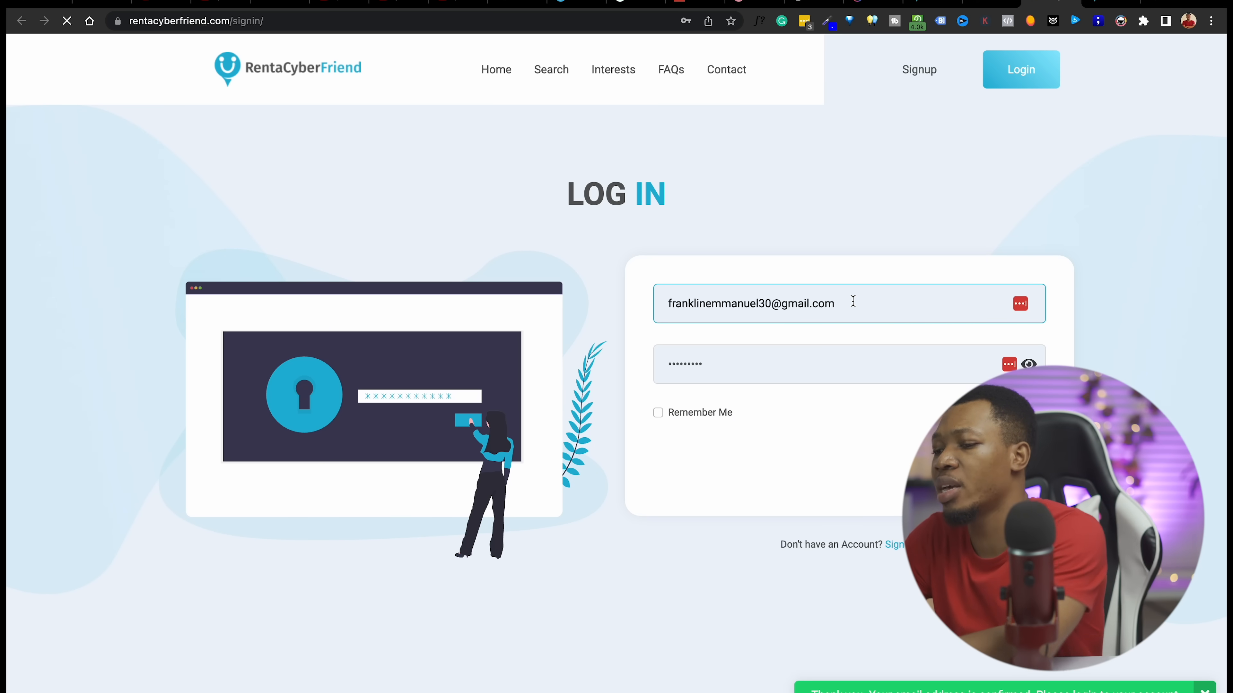
Enter the account email and password on the Log In page
{"action": "type", "text": "its"}
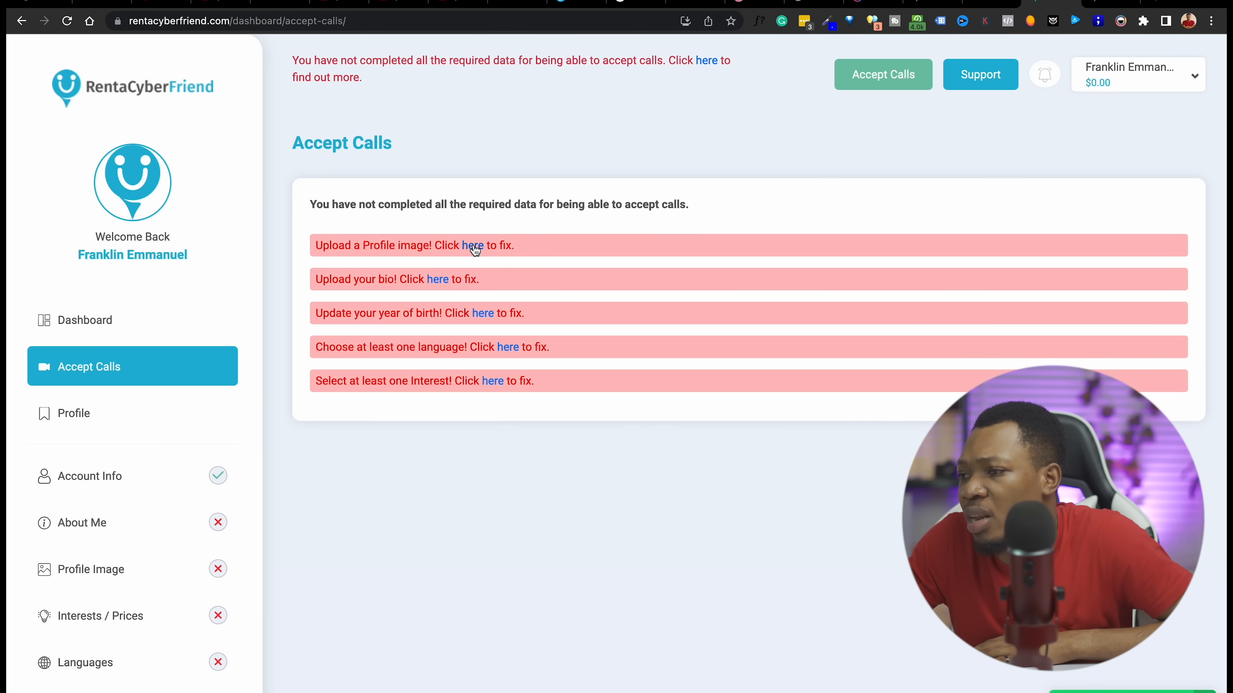
Sign back in with the saved credentials to reach the Profile Image page
{"action": "left_click", "coordinate": [472, 246]}
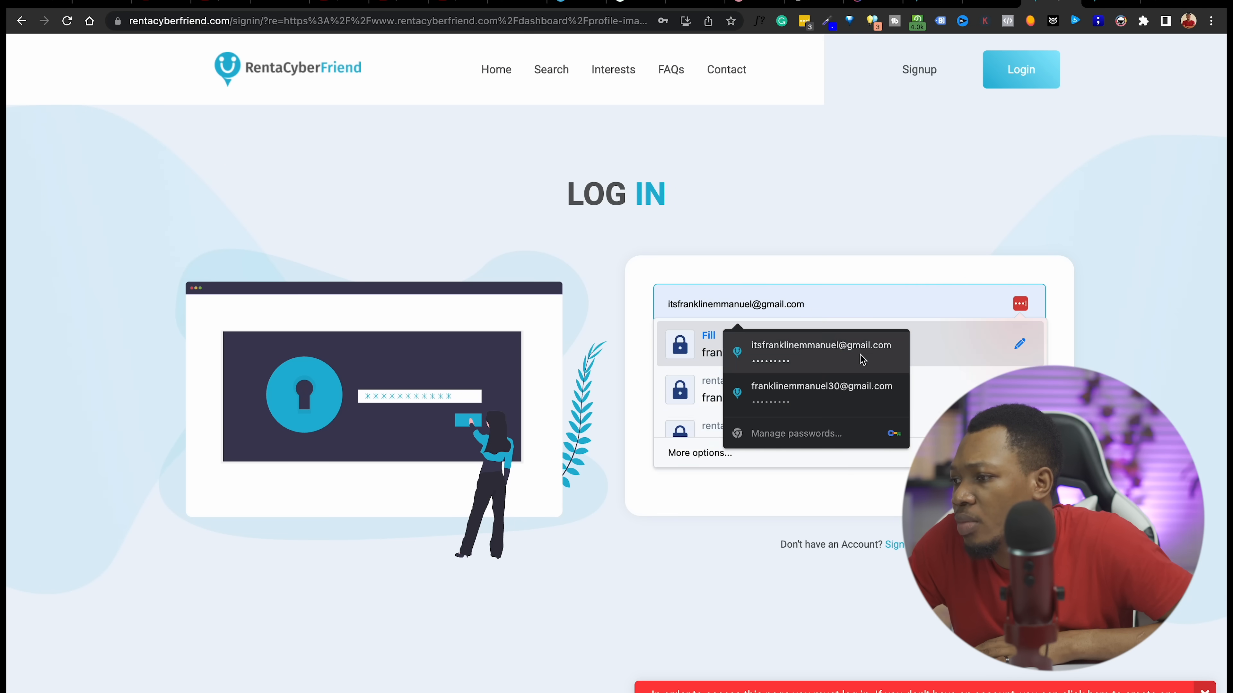
{"action": "left_click", "coordinate": [822, 352]}
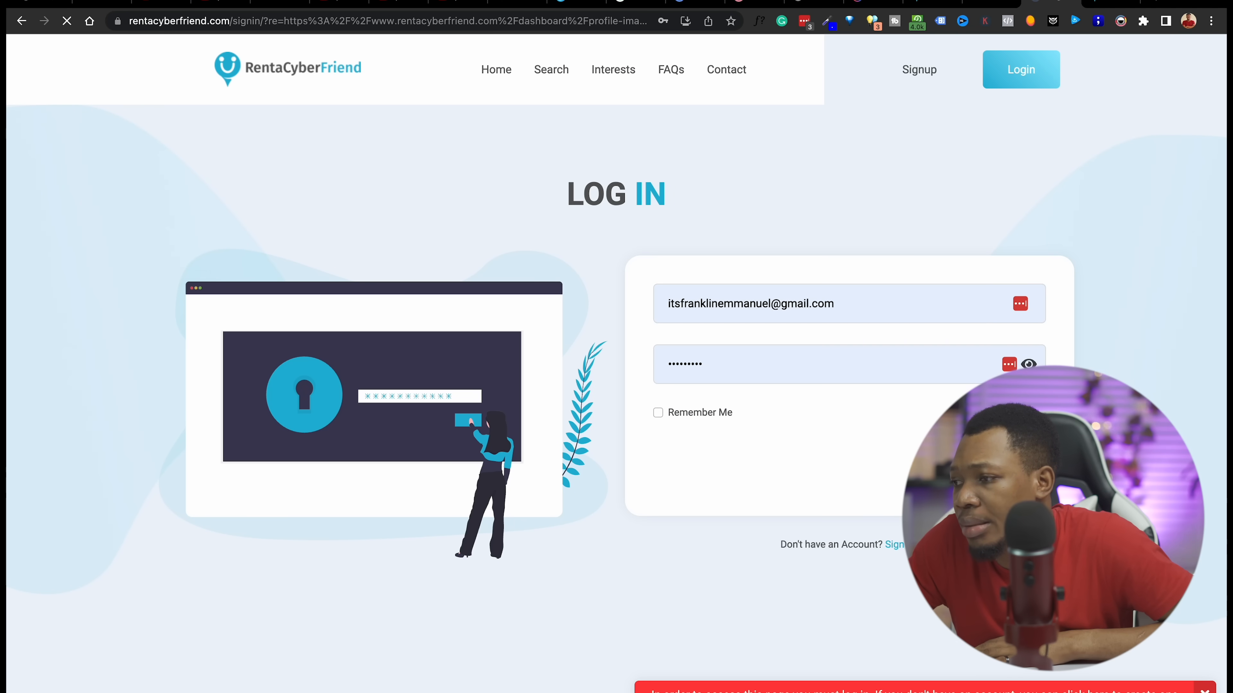
{"action": "left_click", "coordinate": [1021, 69]}
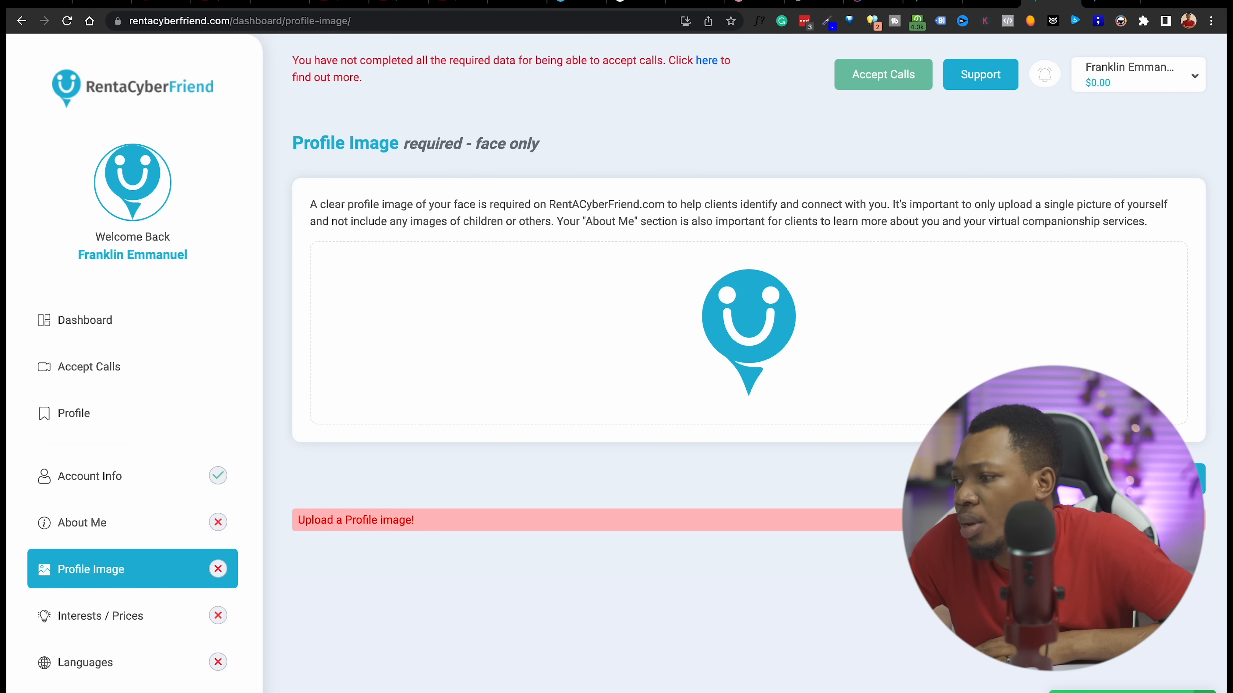
{"action": "left_click", "coordinate": [747, 332]}
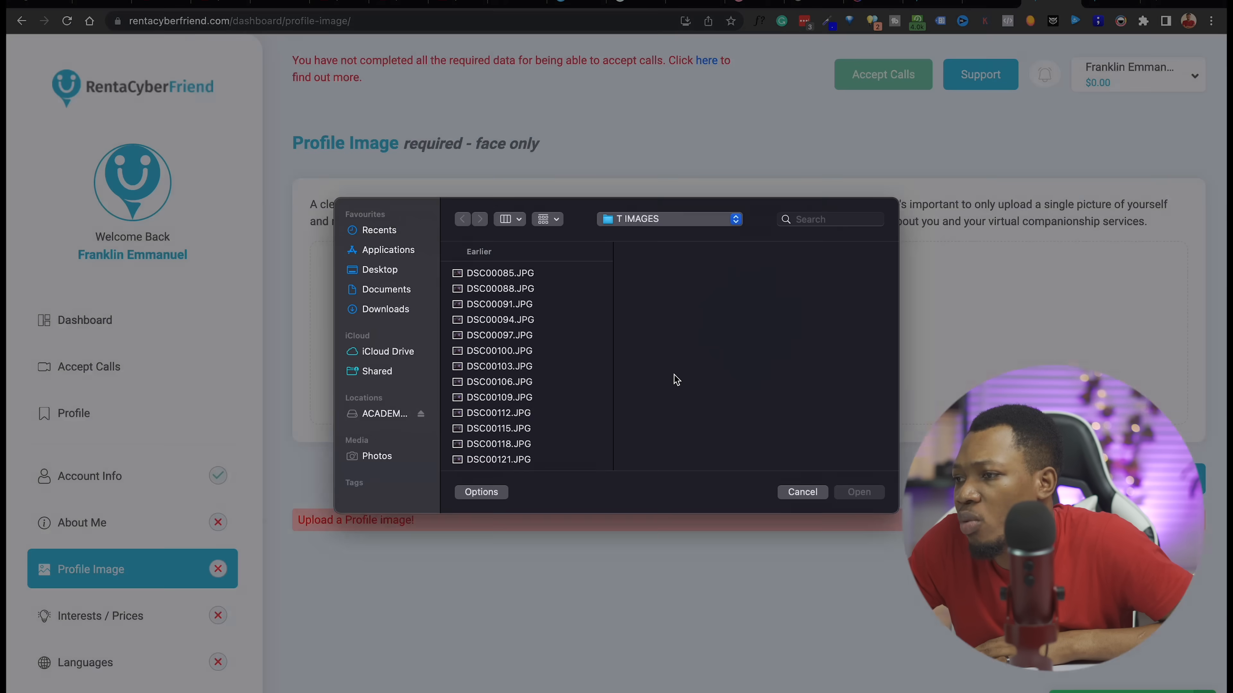
{"action": "left_click", "coordinate": [503, 277]}
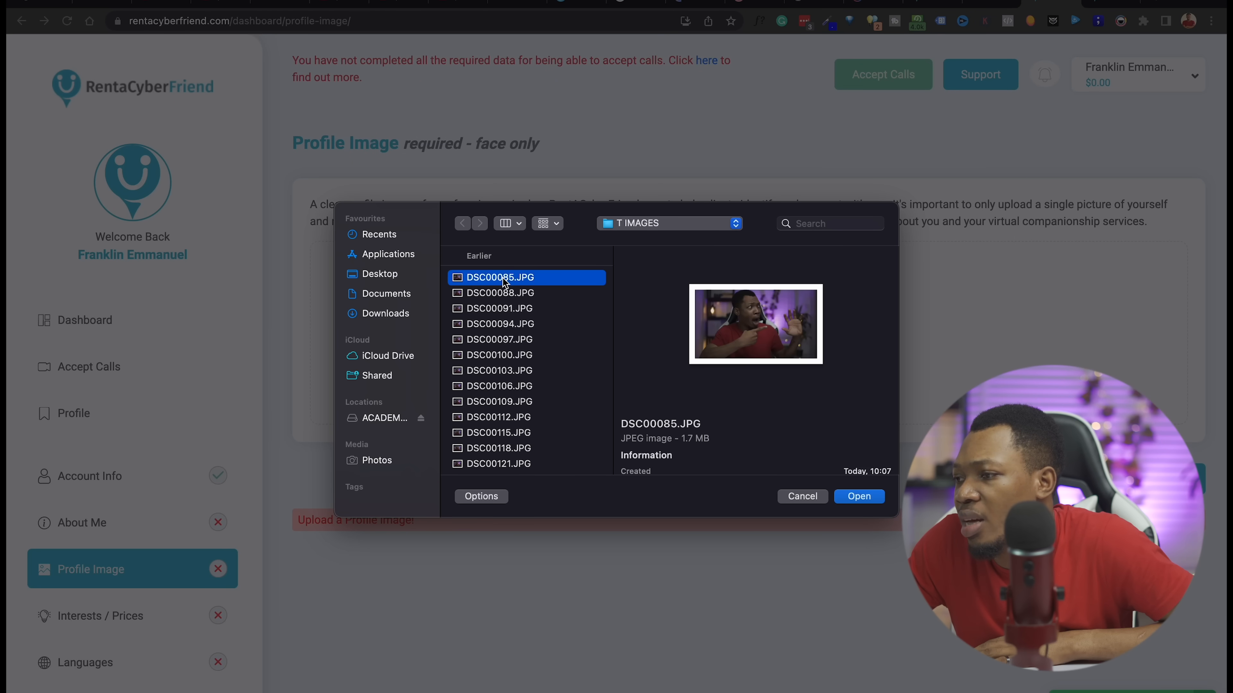
{"action": "left_click", "coordinate": [500, 340]}
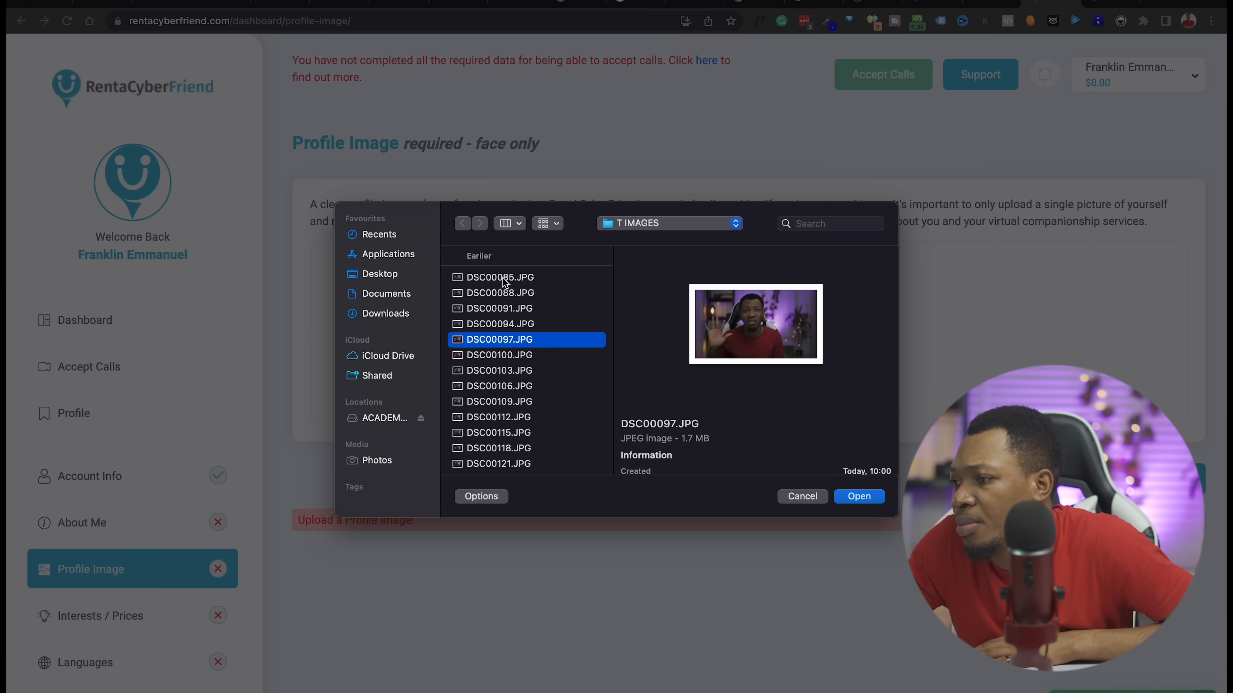
{"action": "left_click", "coordinate": [500, 386]}
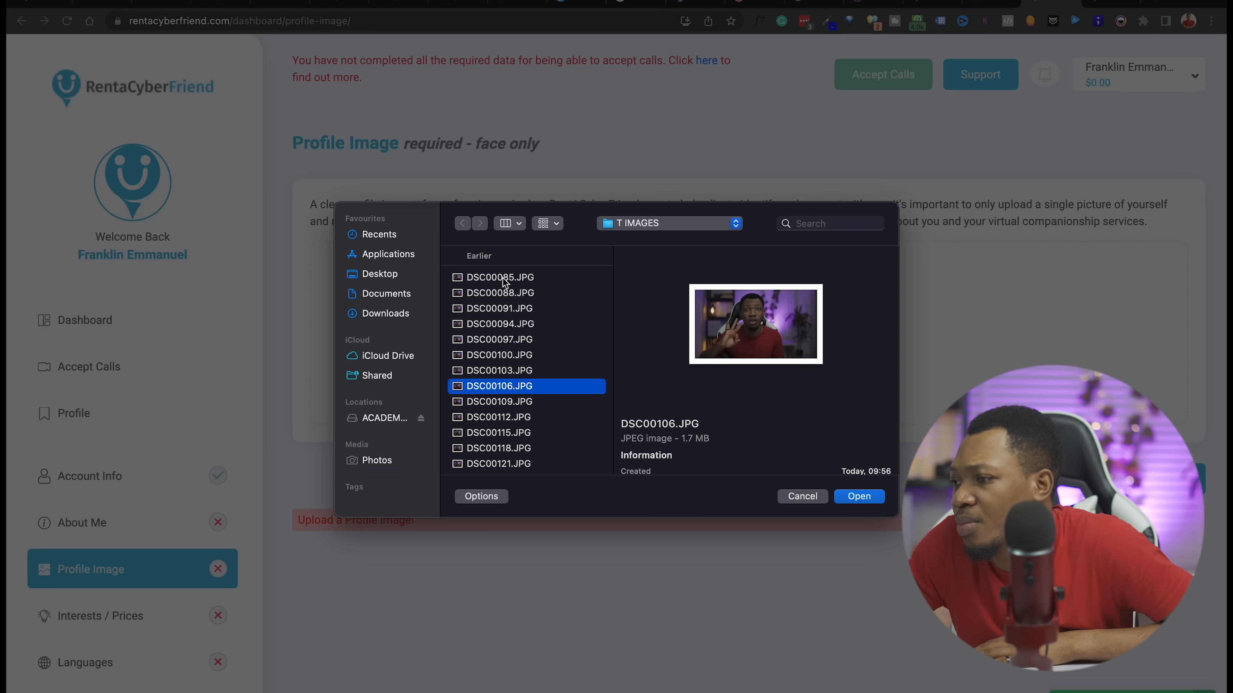
{"action": "left_click", "coordinate": [802, 497]}
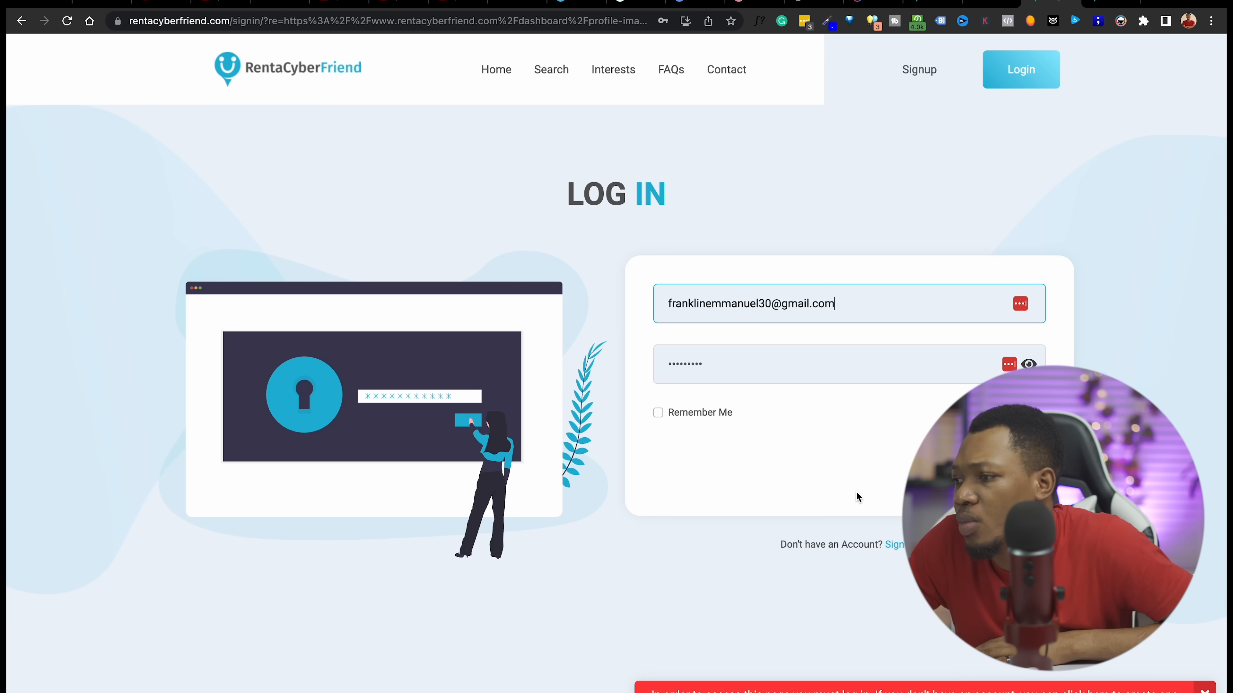
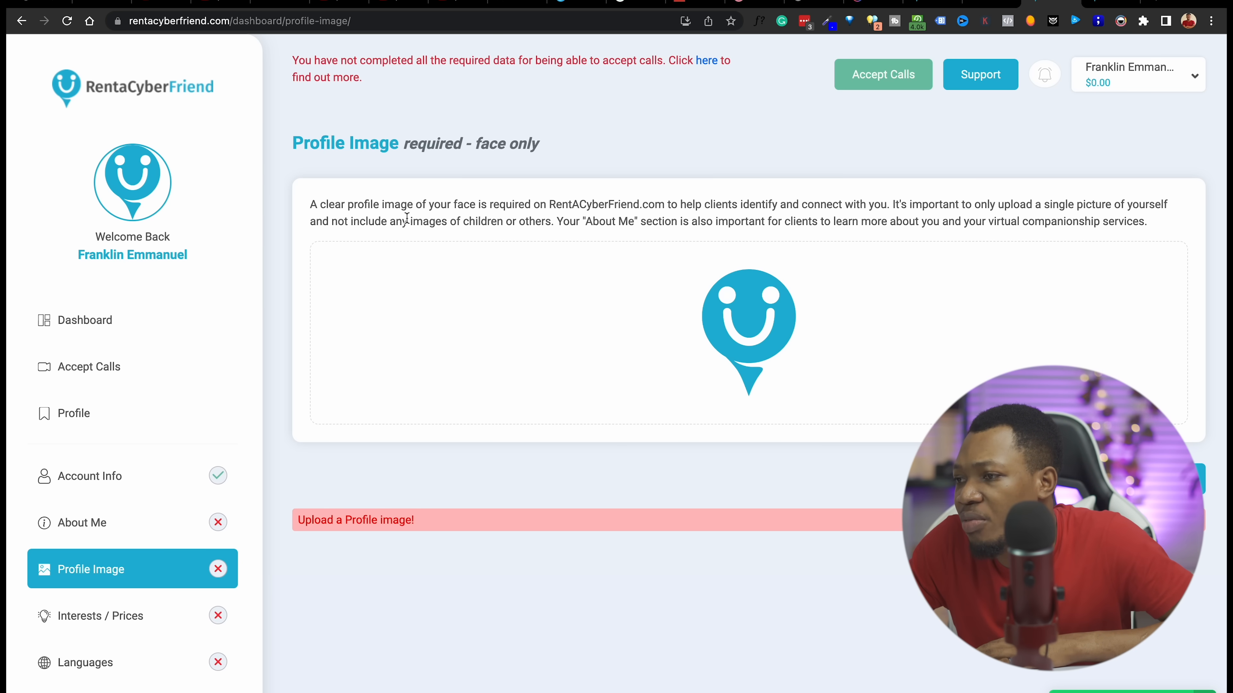
Add English at Native level as a spoken language
{"action": "left_click", "coordinate": [747, 330]}
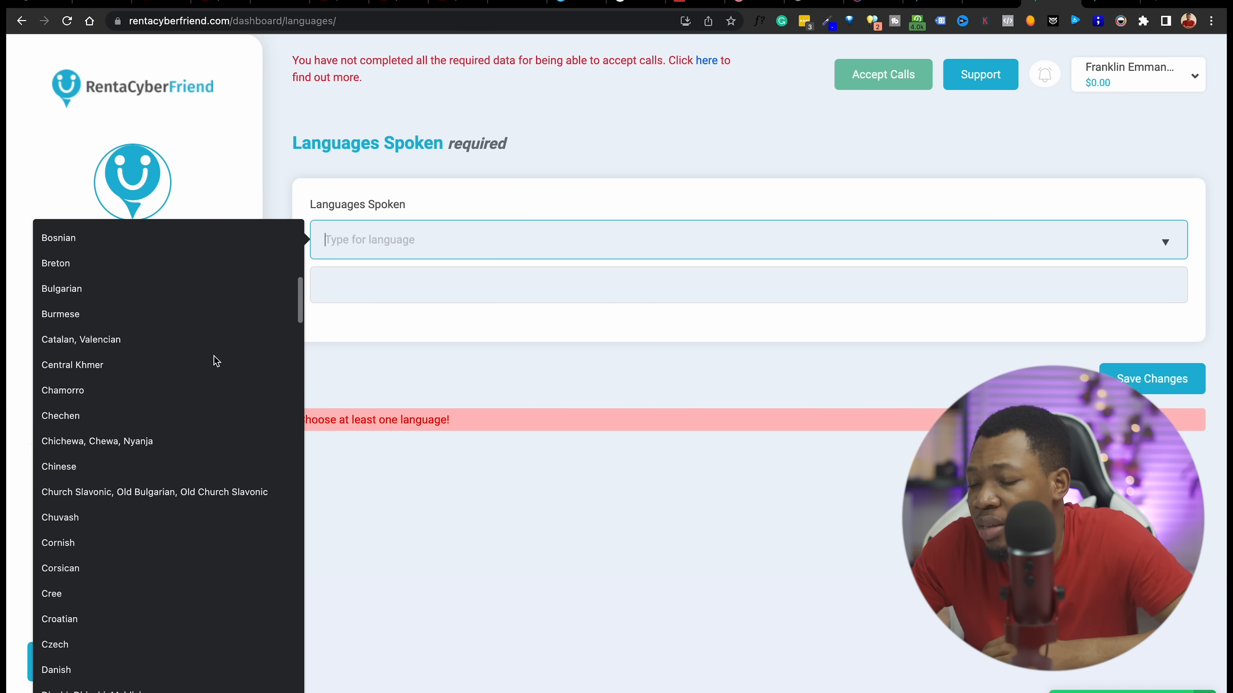
{"action": "scroll", "scroll_direction": "down", "scroll_amount": 3}
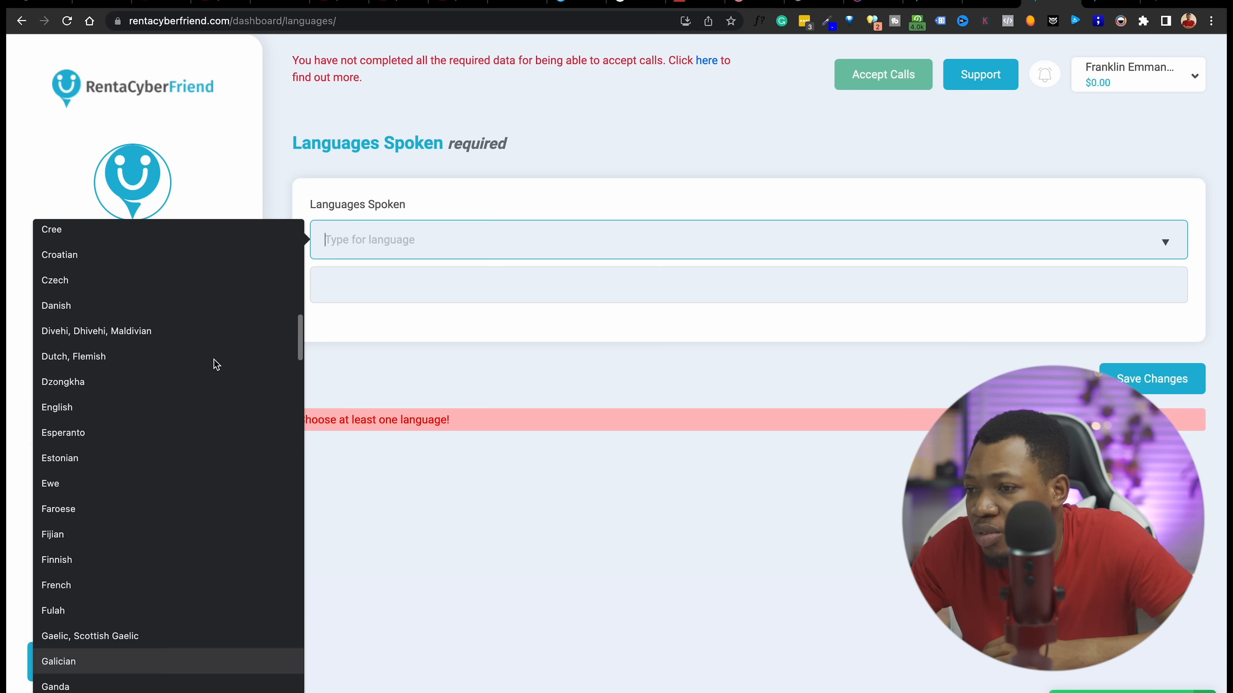
{"action": "left_click", "coordinate": [57, 407]}
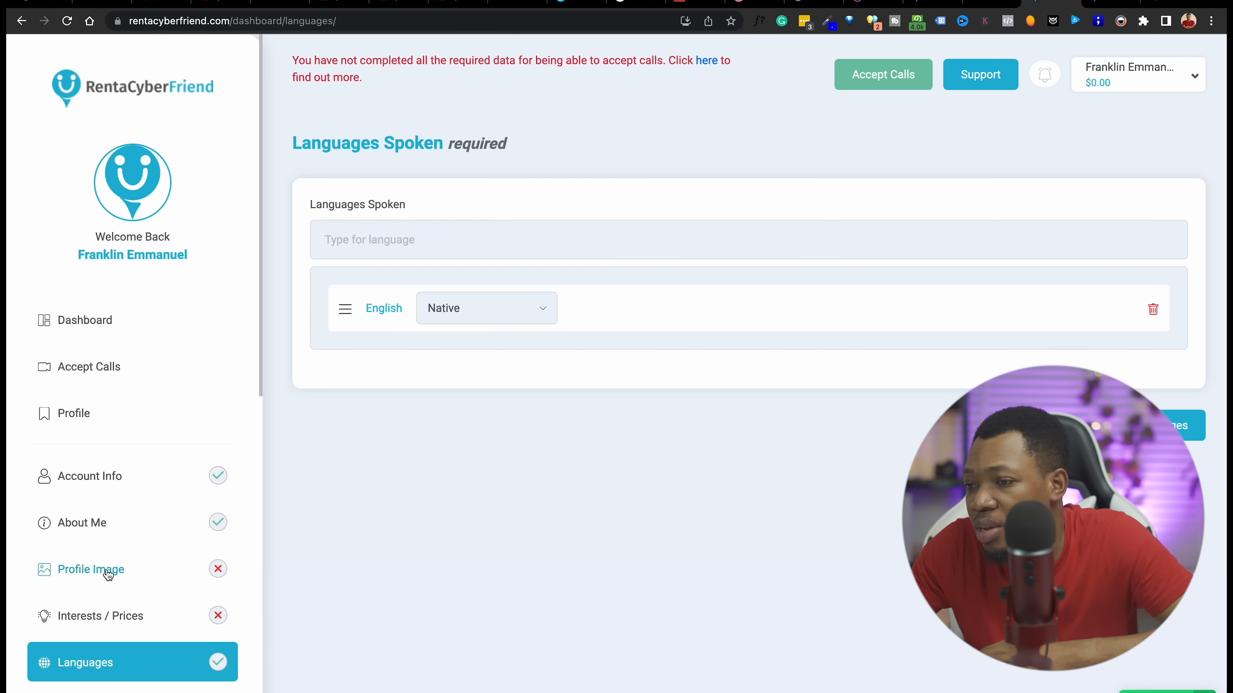
View the uploaded face photo in the Profile Image section
{"action": "left_click", "coordinate": [91, 569]}
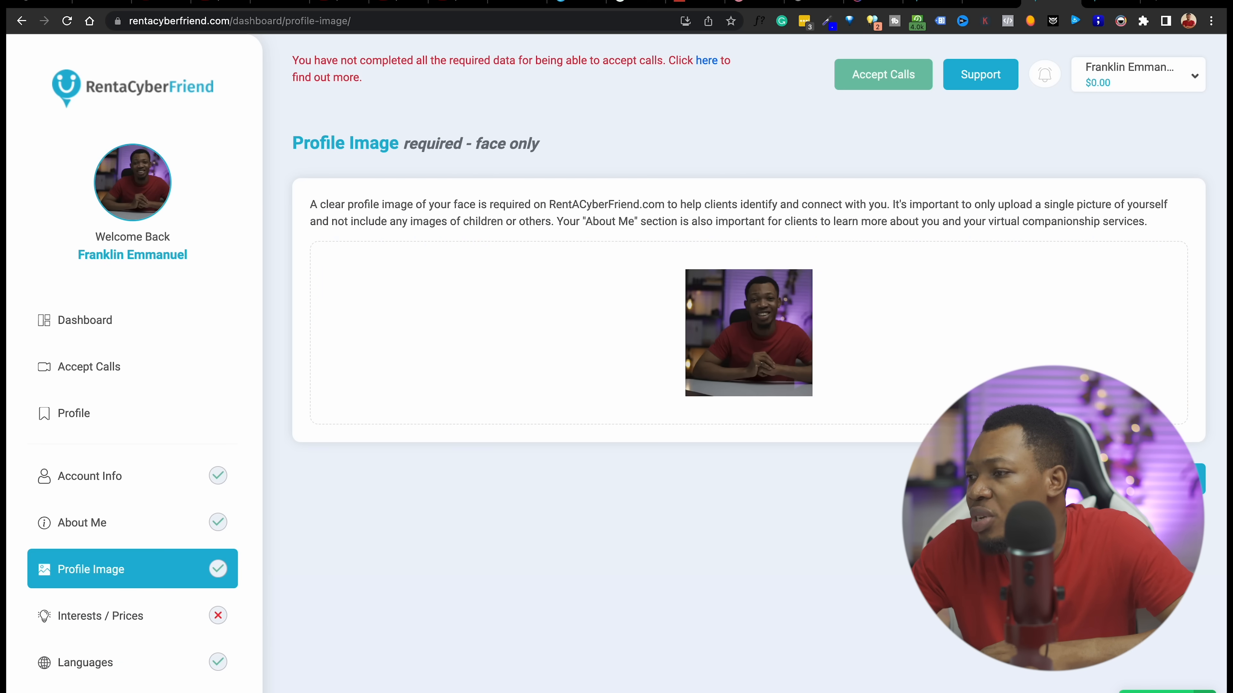
{"action": "mouse_move", "coordinate": [550, 436]}
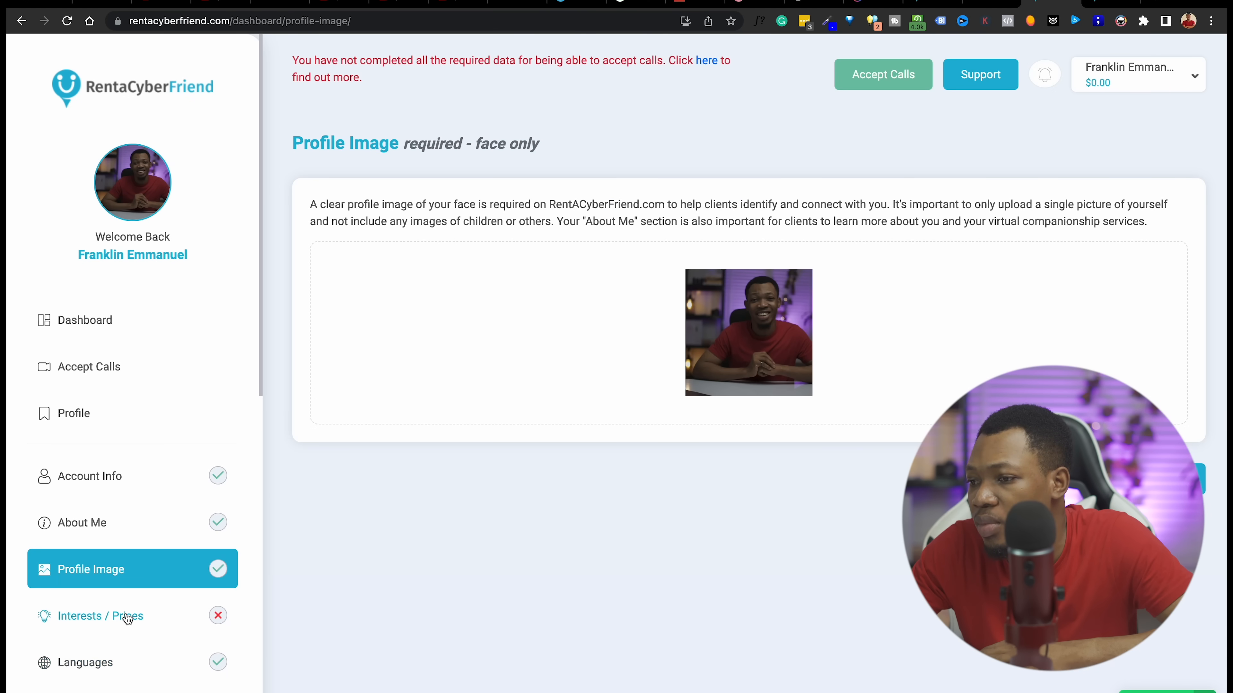
Price the FRIENDSHIP interest at 3.00 USD per minute and save it
{"action": "left_click", "coordinate": [126, 617]}
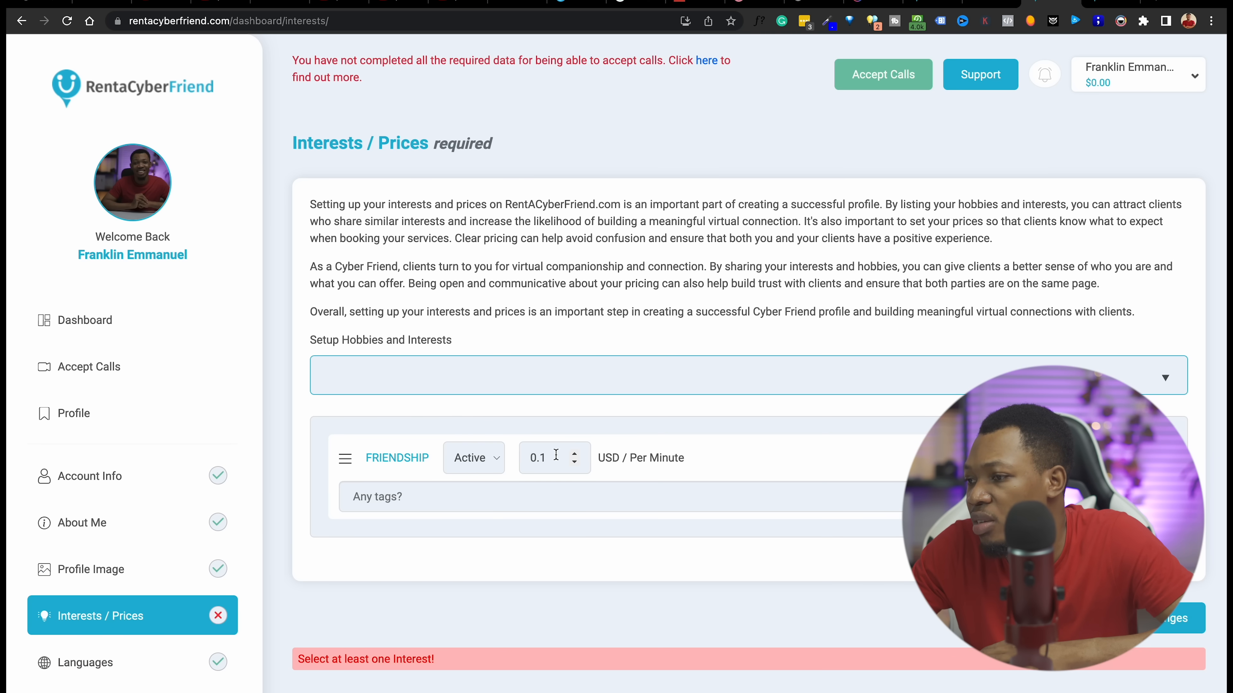
{"action": "type", "text": "3.00"}
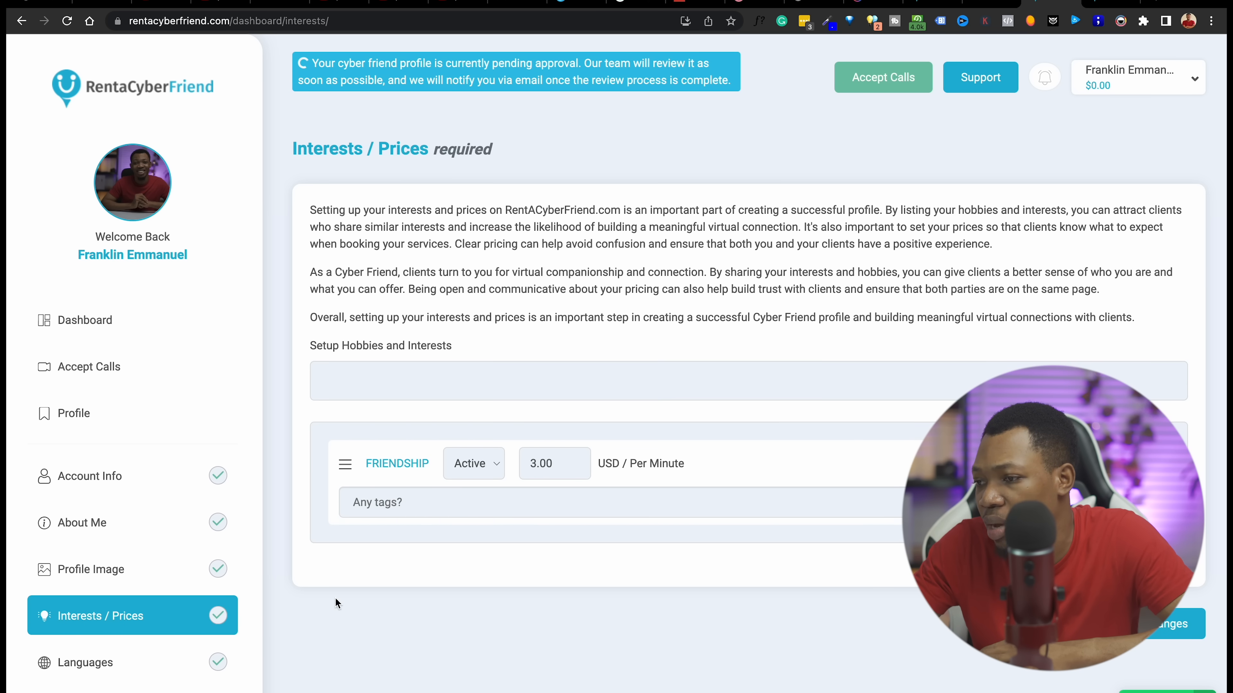
{"action": "scroll", "scroll_direction": "down", "scroll_amount": 3}
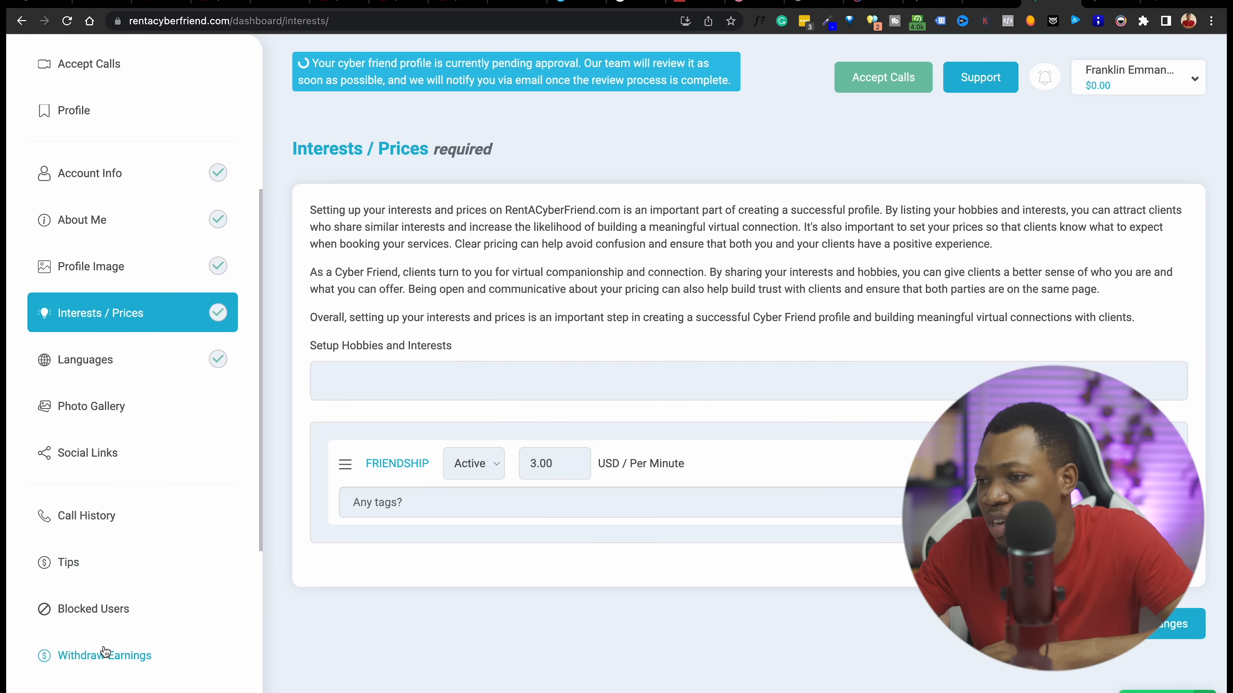
Look through the Photo Gallery and Social Links sections
{"action": "left_click", "coordinate": [91, 406]}
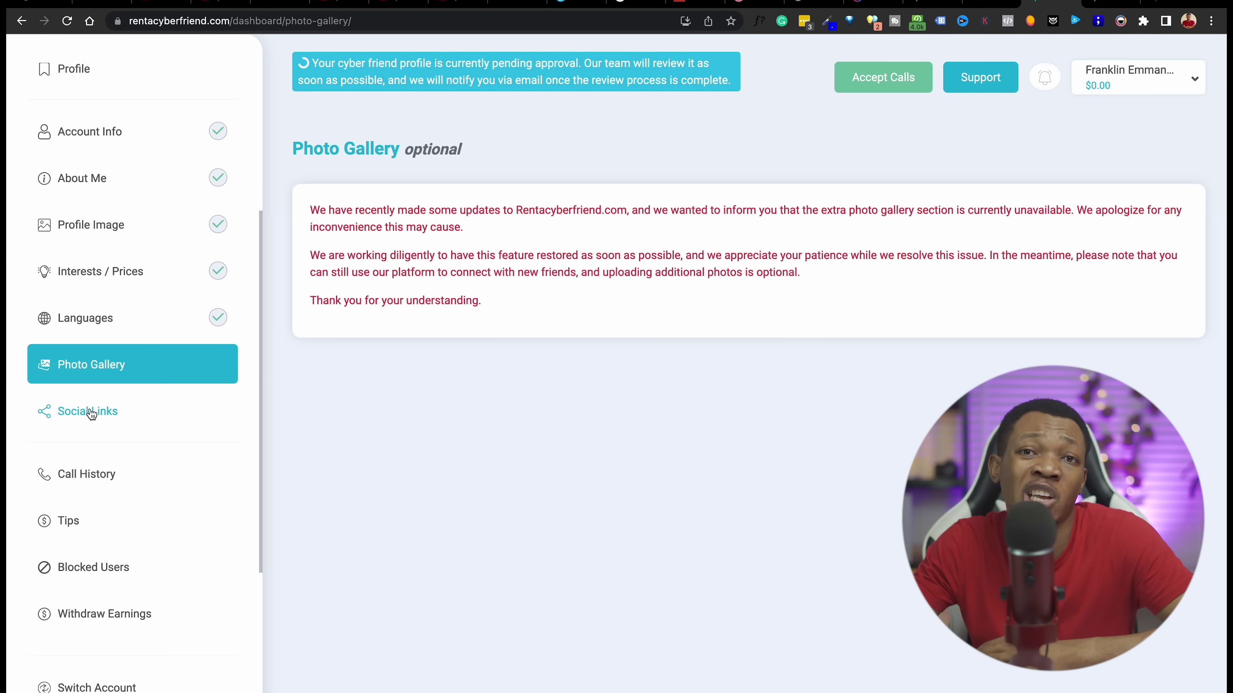
{"action": "left_click", "coordinate": [87, 412]}
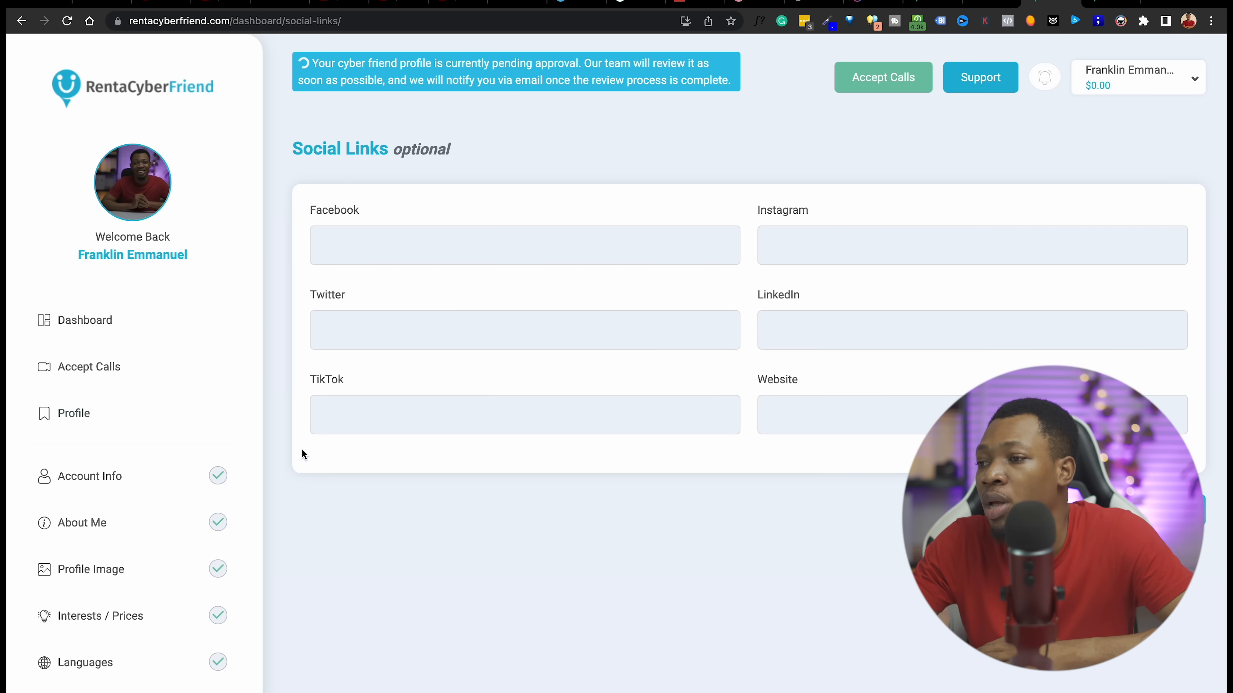
{"action": "scroll", "scroll_direction": "down", "scroll_amount": 3}
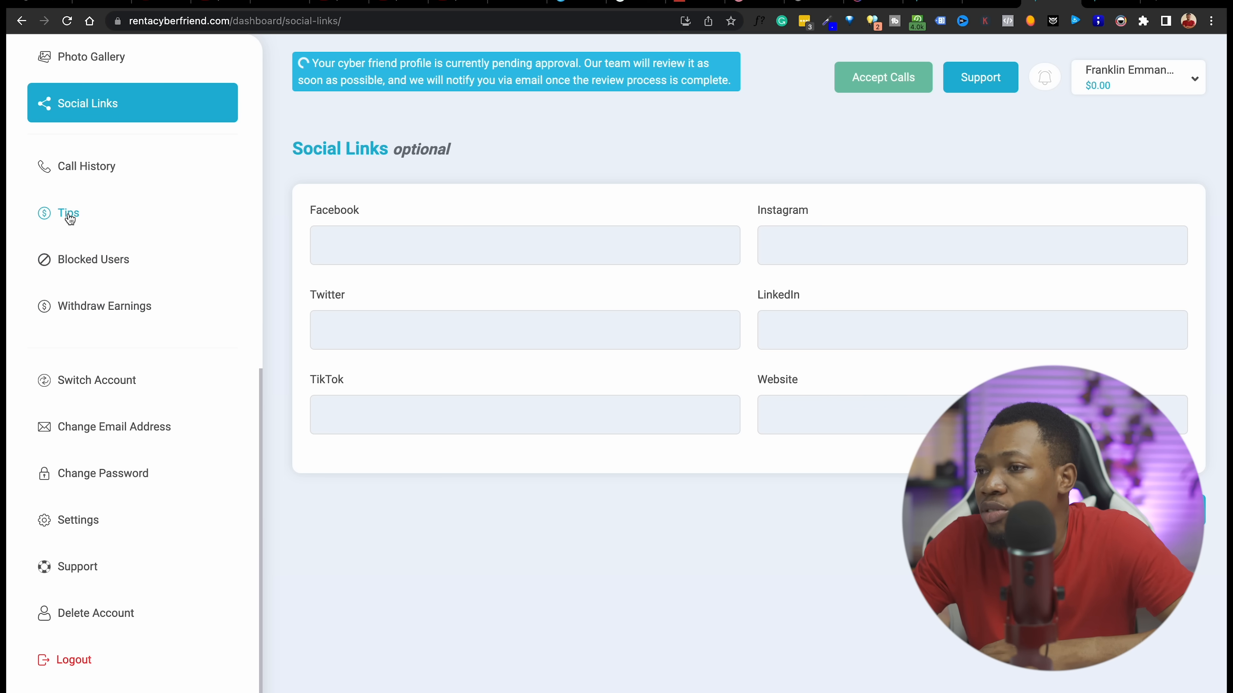
Review the Tips page, then land on Withdraw Earnings showing a $0.00 balance
{"action": "left_click", "coordinate": [68, 212]}
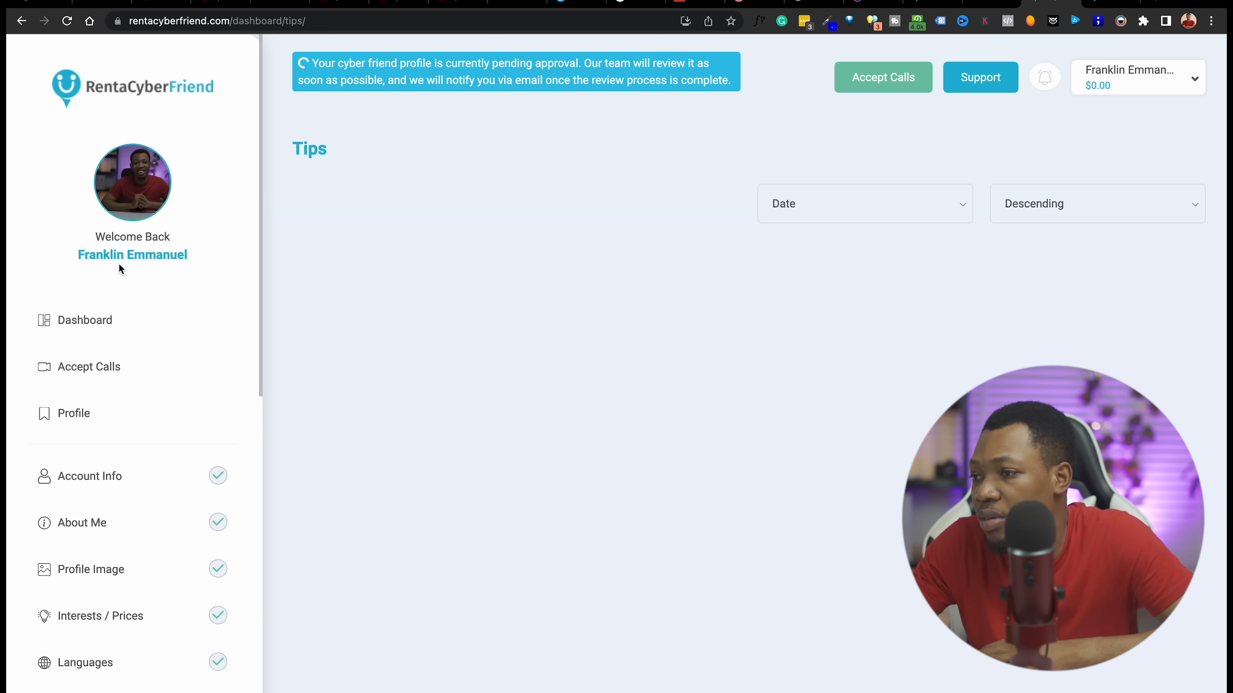
{"action": "scroll", "scroll_direction": "down", "scroll_amount": 3}
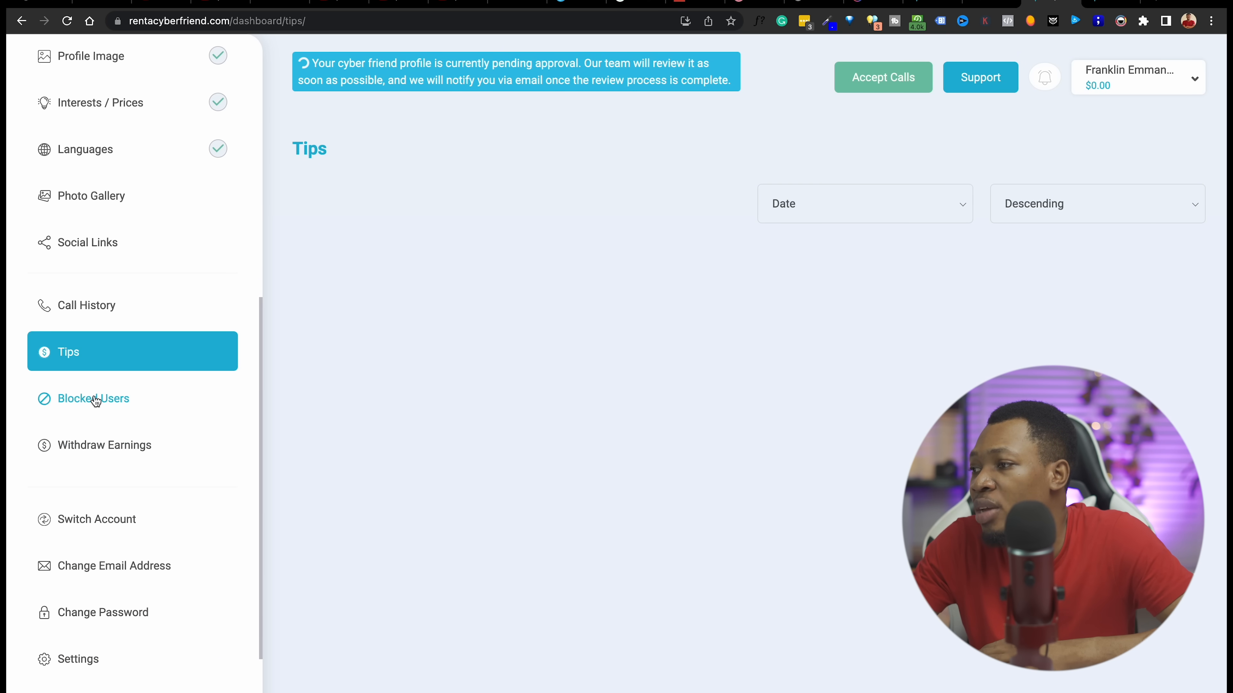
{"action": "mouse_move", "coordinate": [96, 451]}
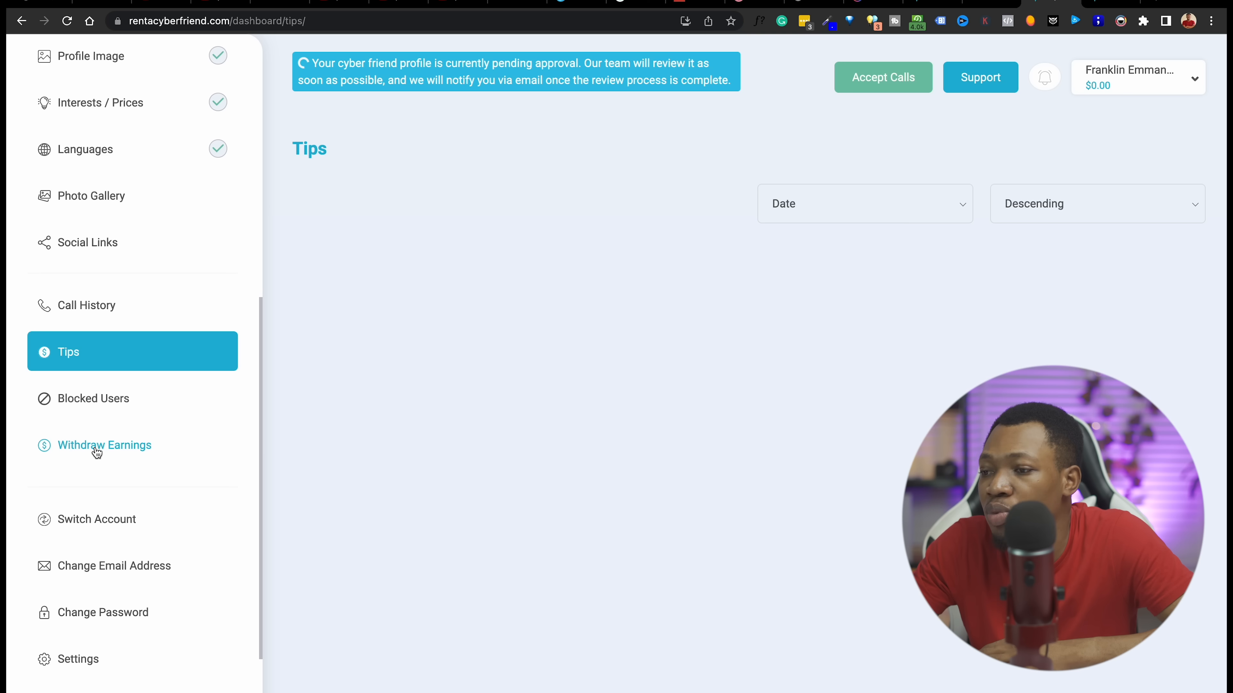
{"action": "left_click", "coordinate": [96, 446]}
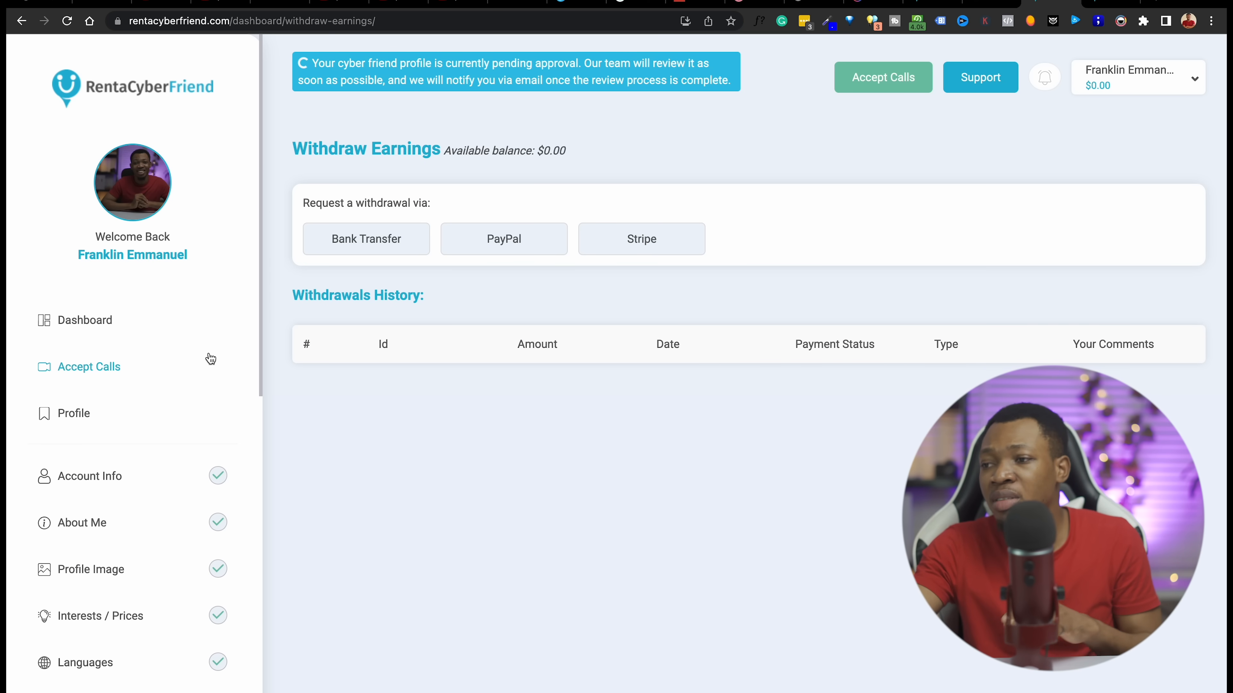
{"action": "left_click", "coordinate": [375, 240]}
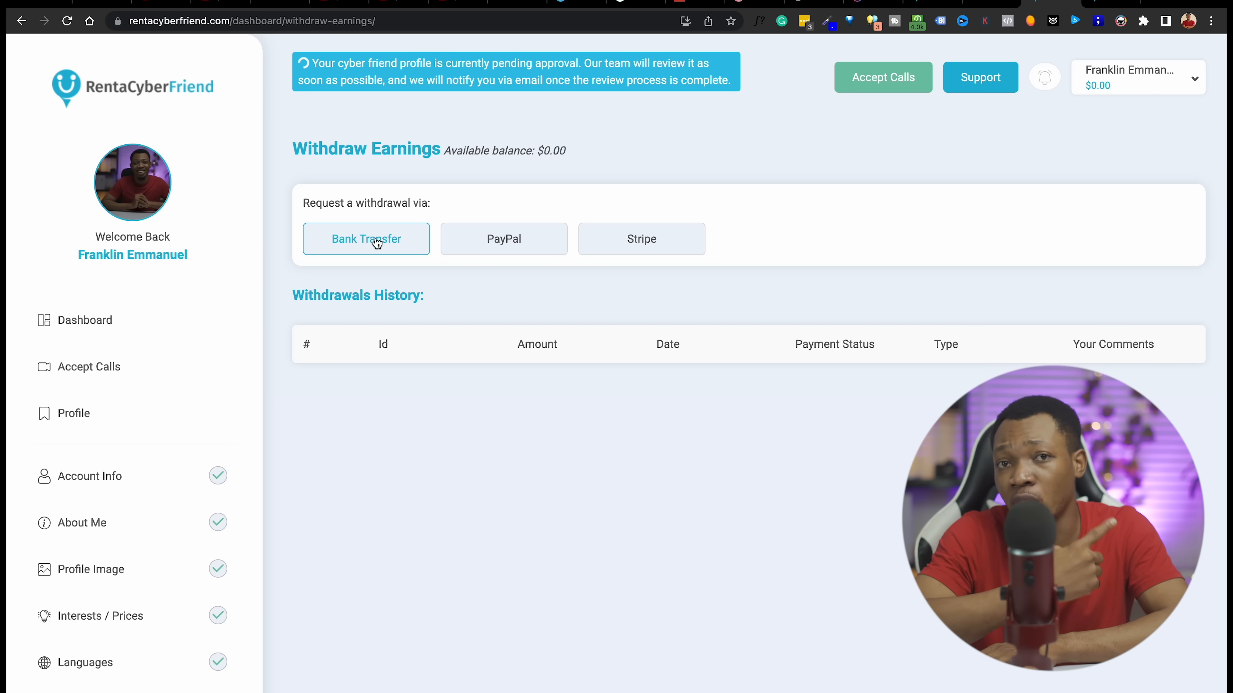
{"action": "left_click", "coordinate": [503, 239]}
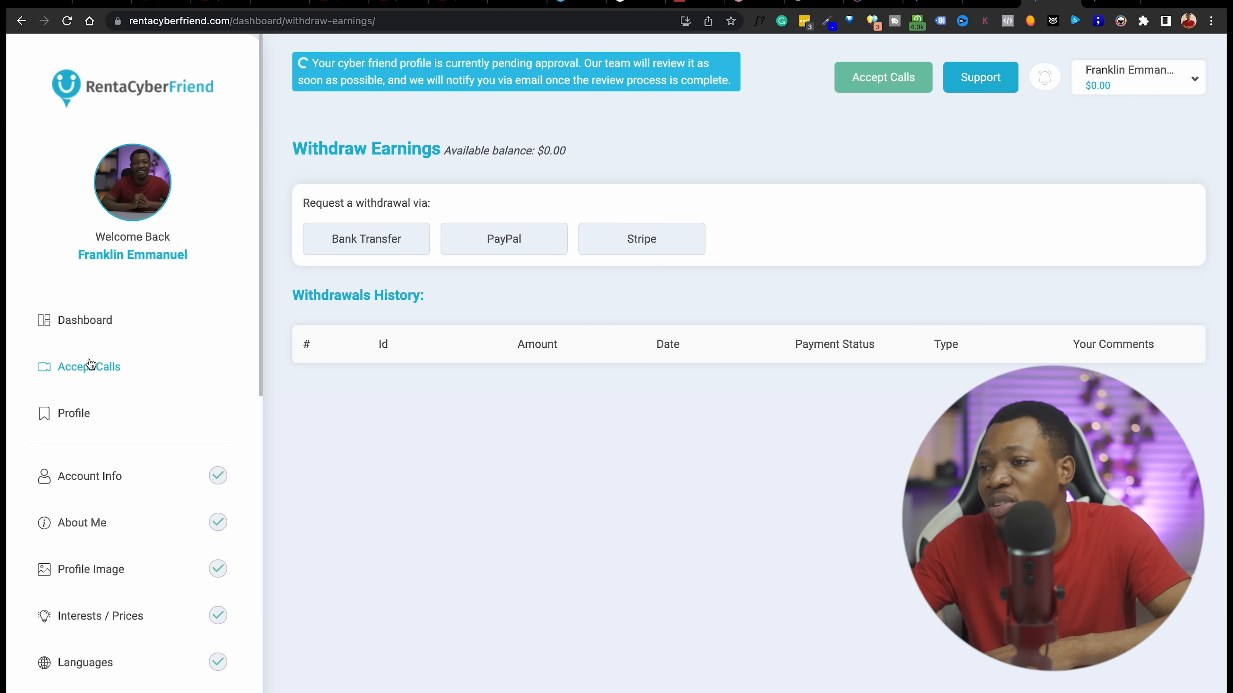
Return to Accept Calls, now showing the profile pending approval notice
{"action": "left_click", "coordinate": [90, 368]}
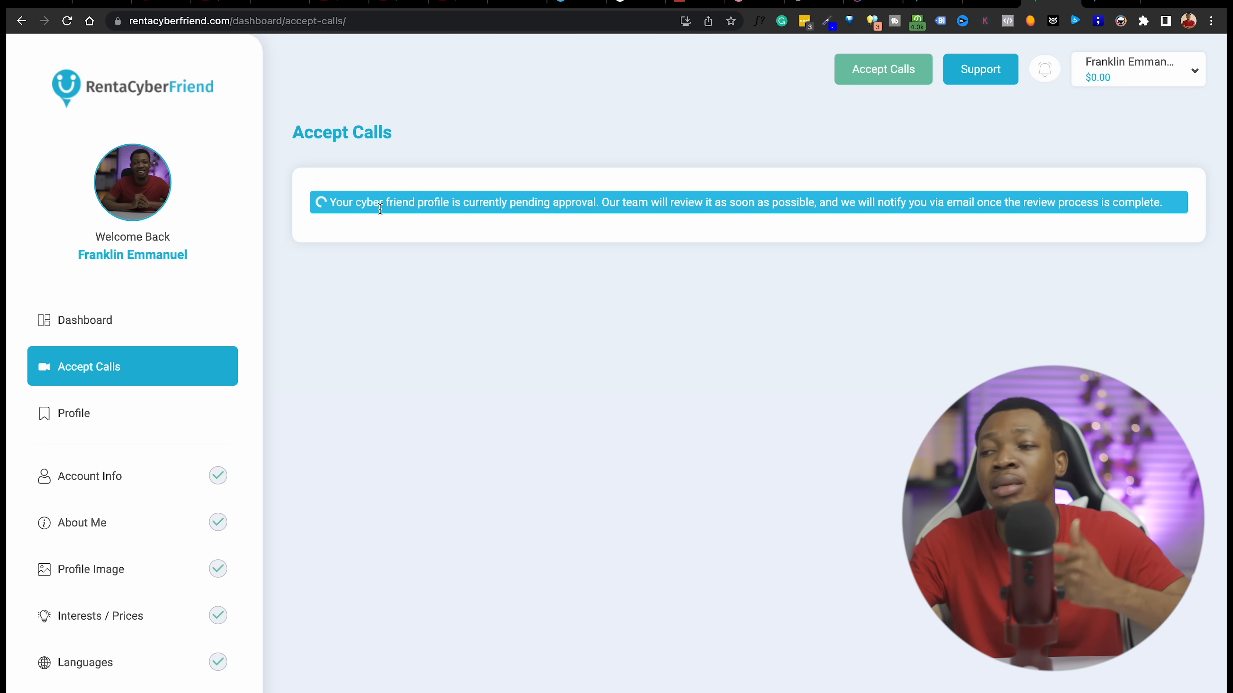
{"action": "mouse_move", "coordinate": [947, 203]}
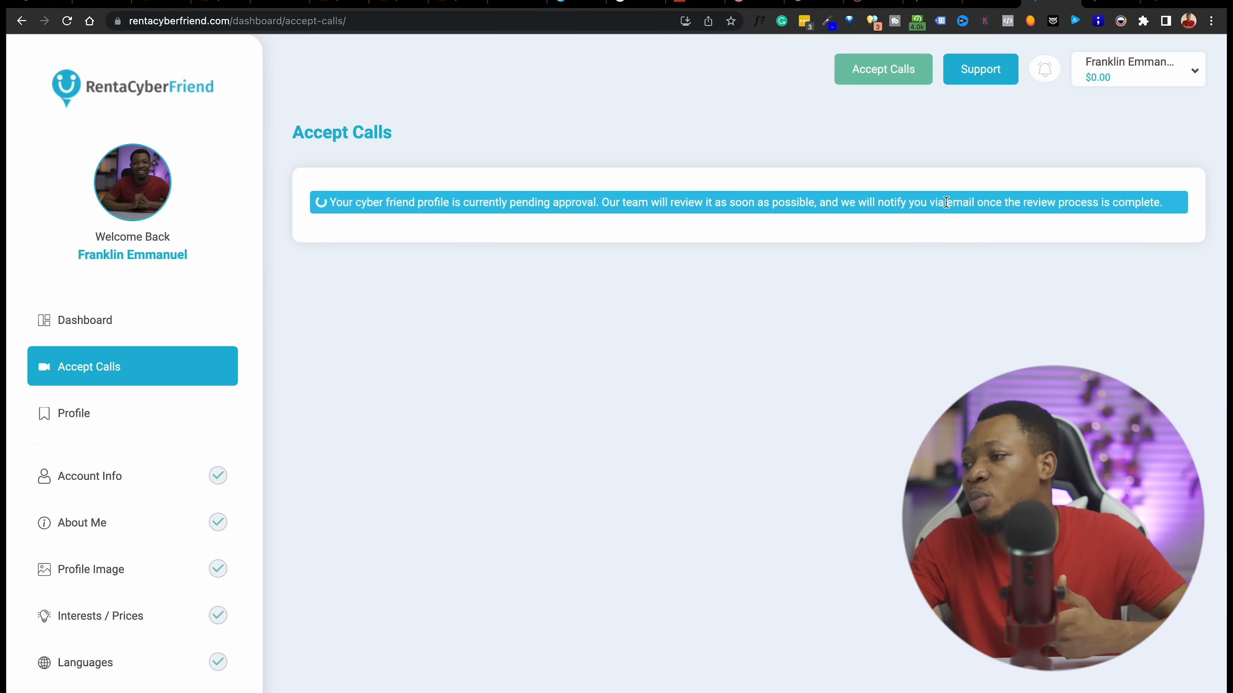